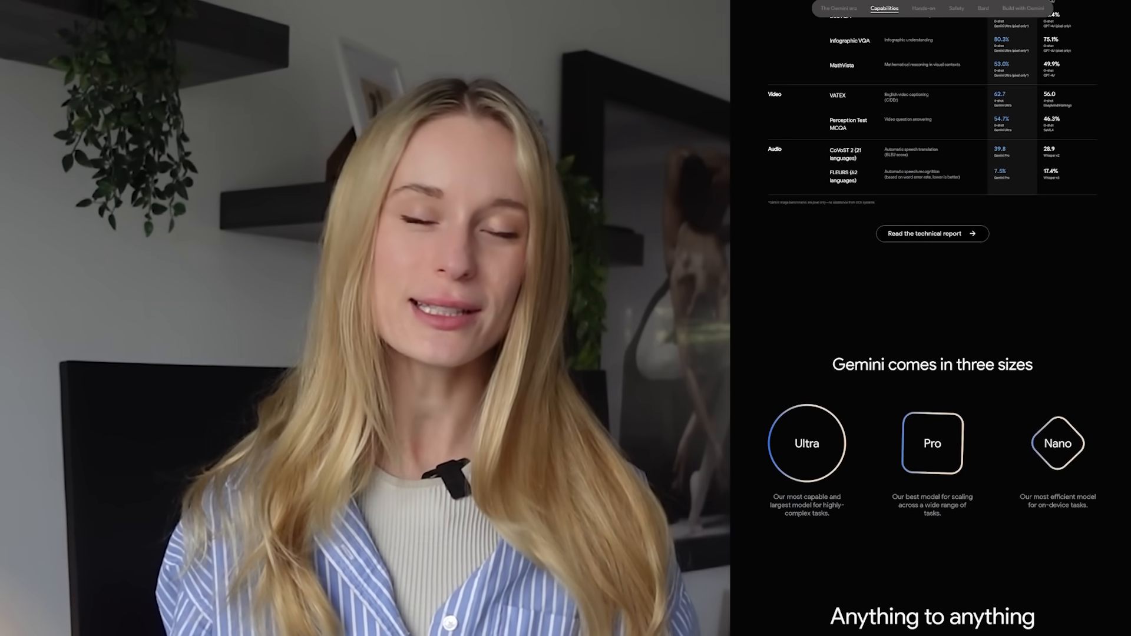
Step: Scroll past the benchmark table to the 'Gemini comes in three sizes' section: Ultra, Pro, Nano
scroll("down", 3)
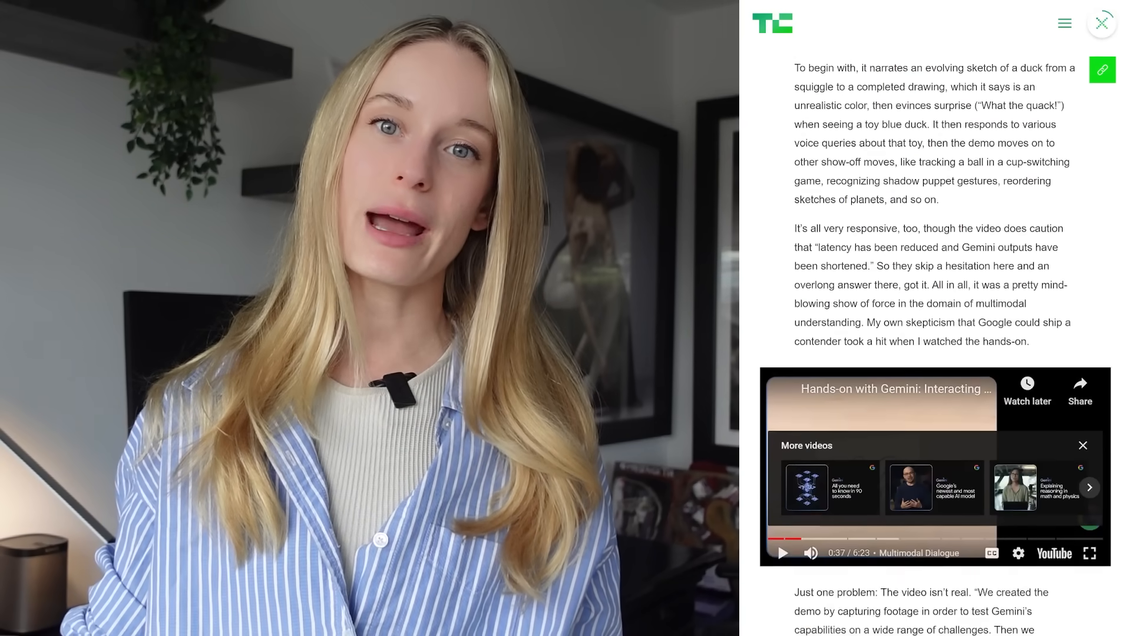
Step: Scroll the Gemini article to the hands-on video and the paragraph saying it isn't real
scroll("down", 3)
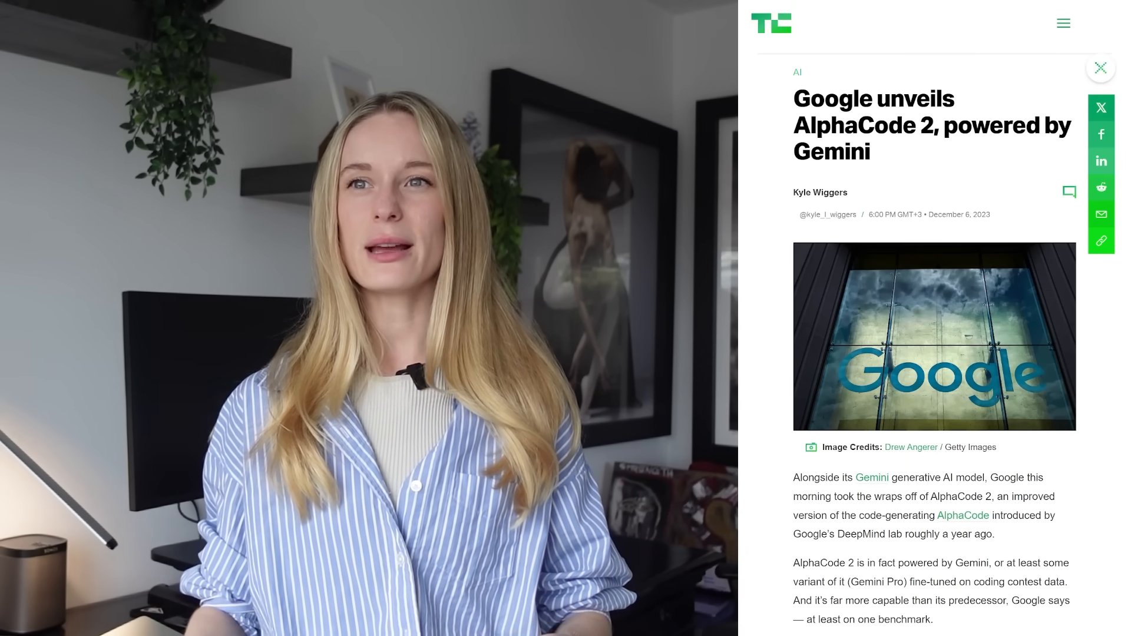
Step: Scroll the AlphaCode 2 article down to the Codeforces results beating 85% of competitors
scroll("down", 3)
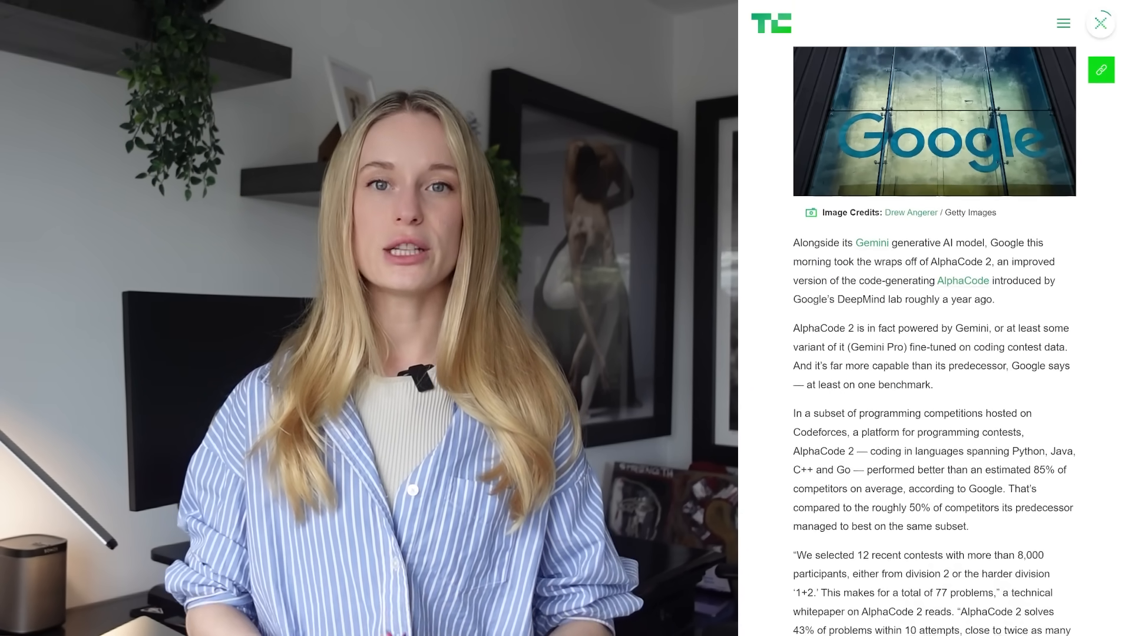
scroll("down", 3)
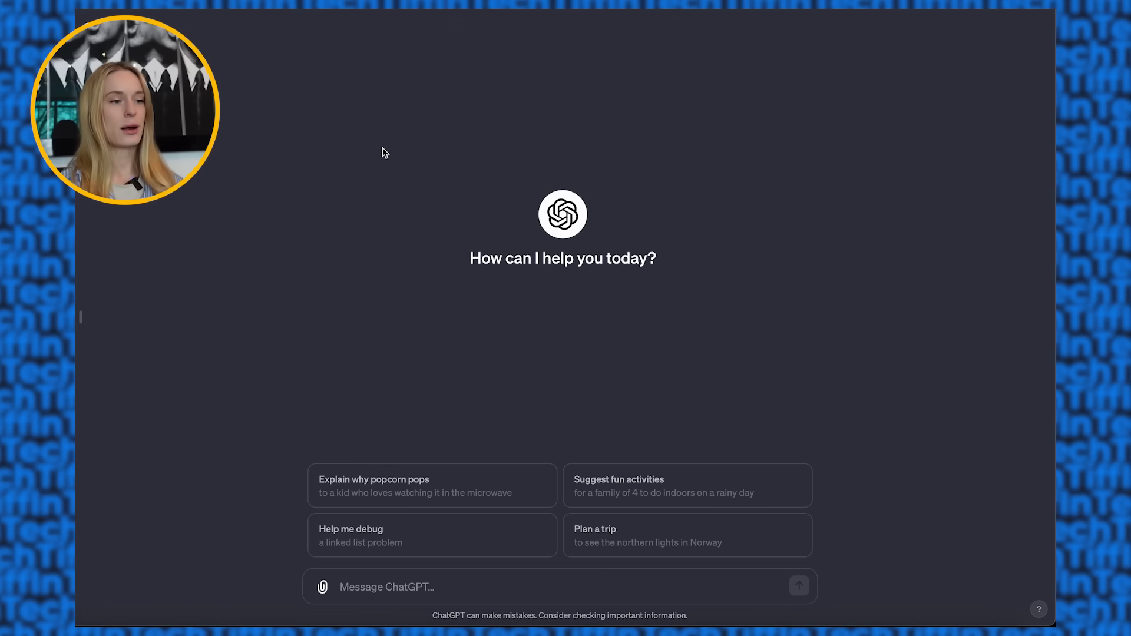
mouse_move(425, 243)
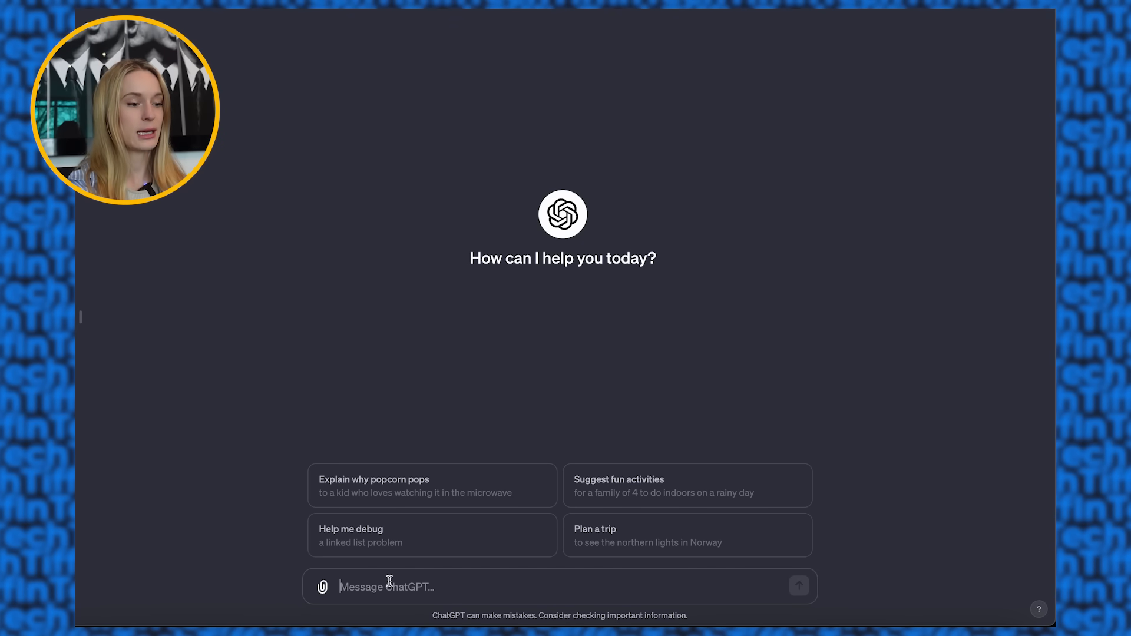
Step: Write a prompt as a mid-level software engineer asking for 3 typically asked interview algorithm questions
type("I am a")
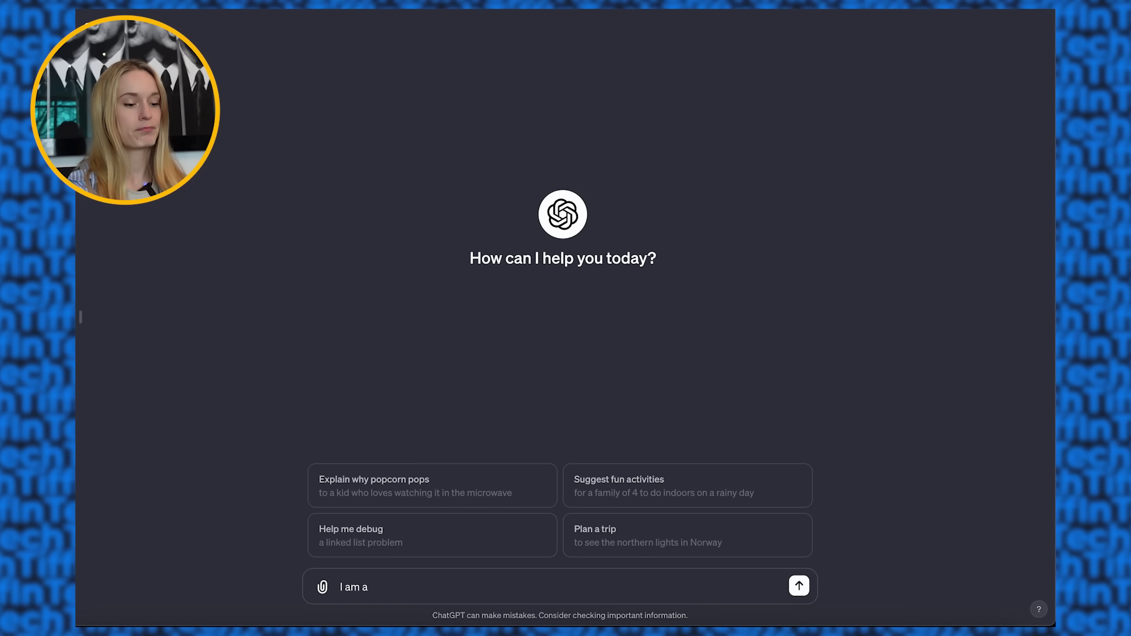
type("mid level s")
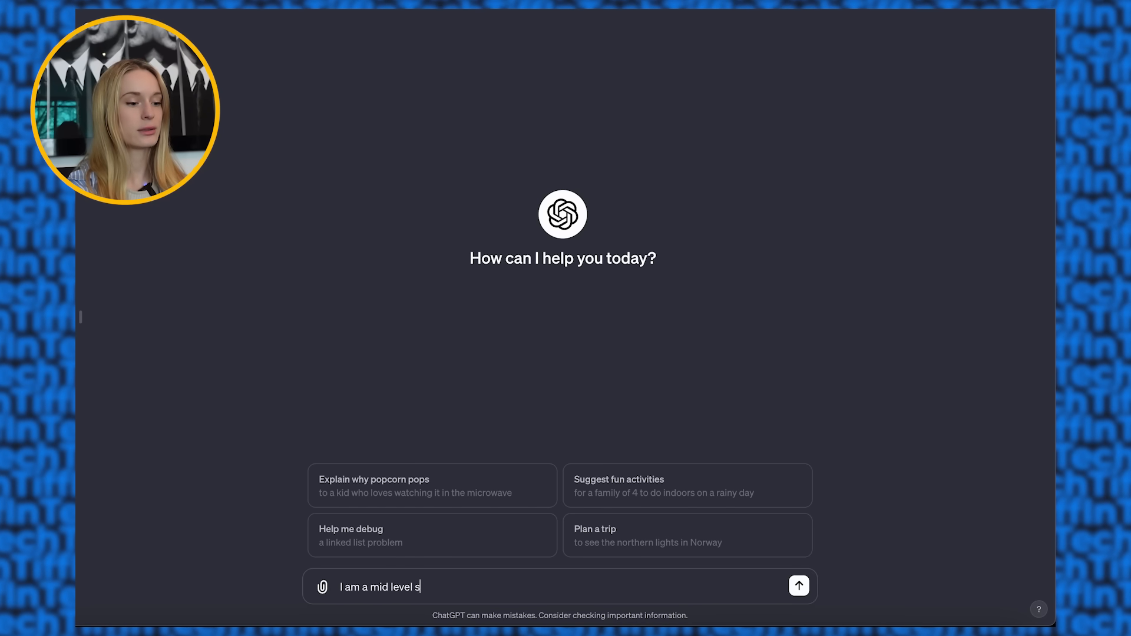
type("oftware engineer")
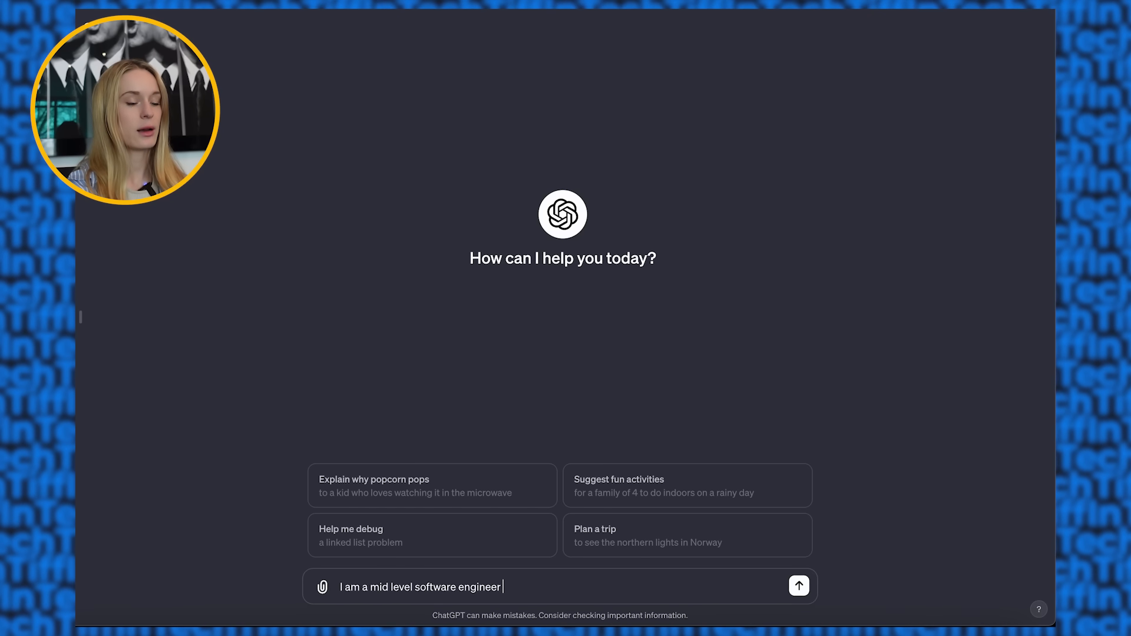
type("looking to prepare for a technical interview. Provide me 3")
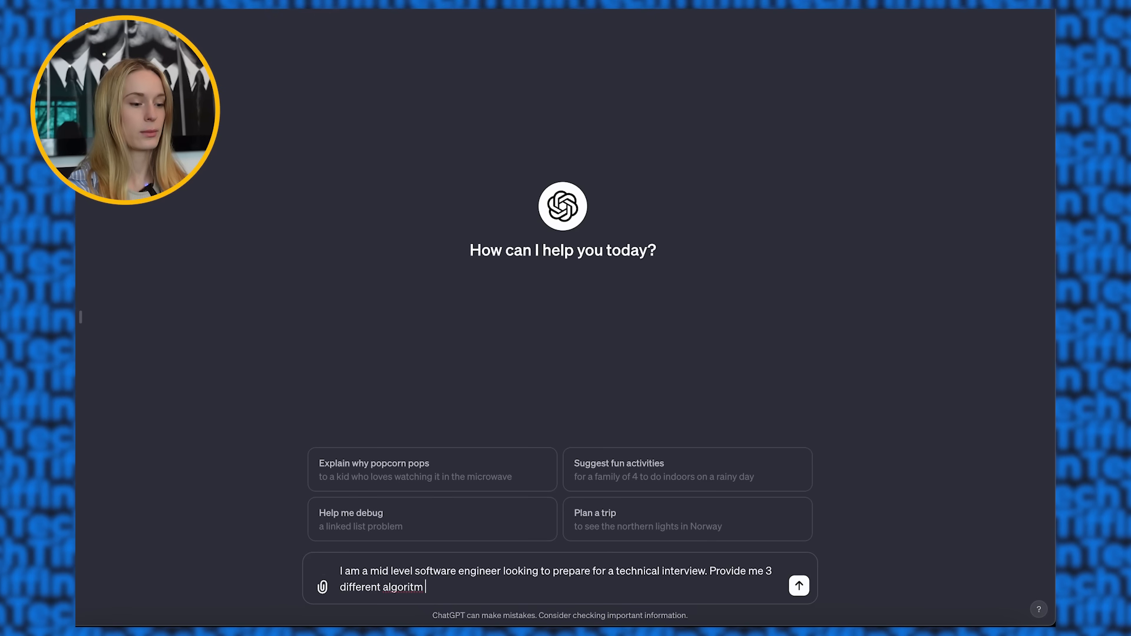
key("Backspace")
type("hm questions that are")
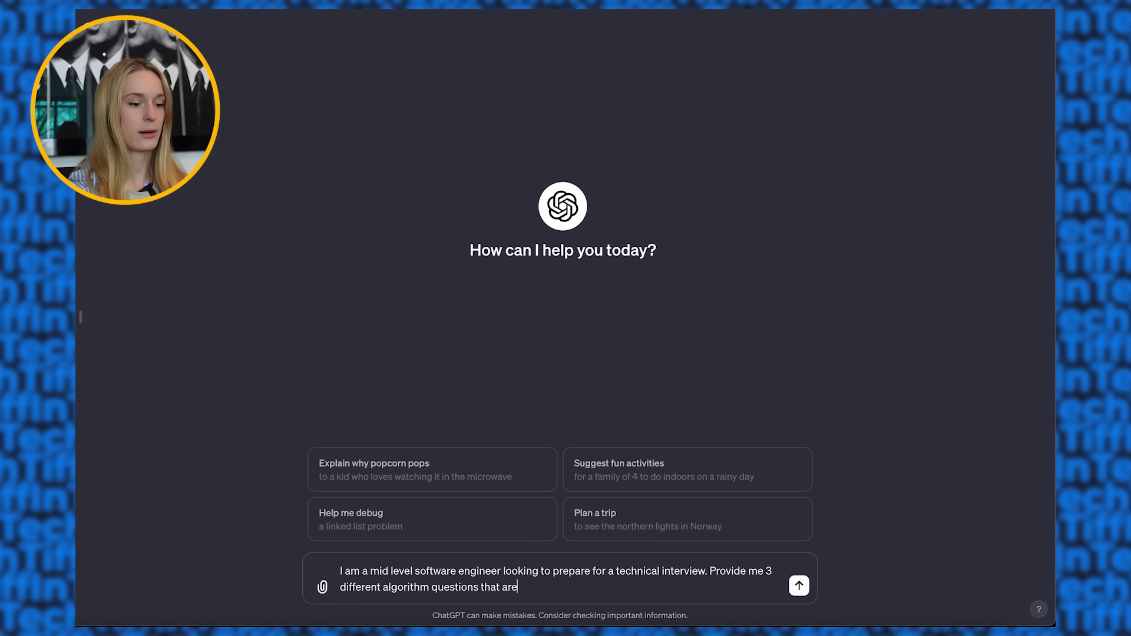
type("typically asked during coding interviews.")
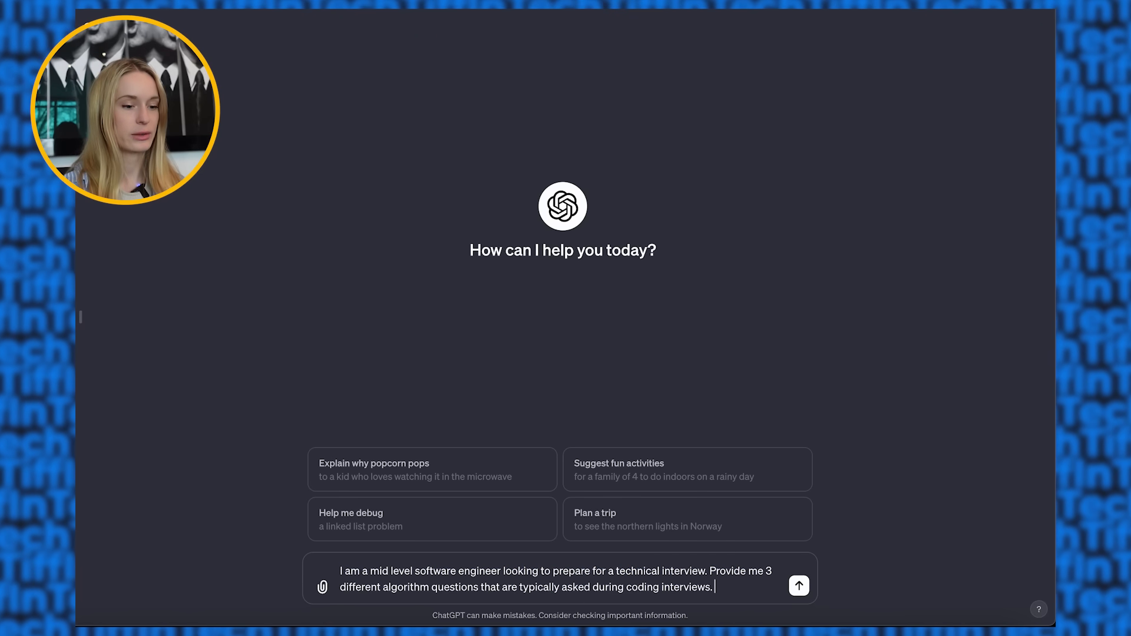
Step: Submit the interview prompt and receive three questions on arrays, palindromes and tree traversal
left_click(798, 585)
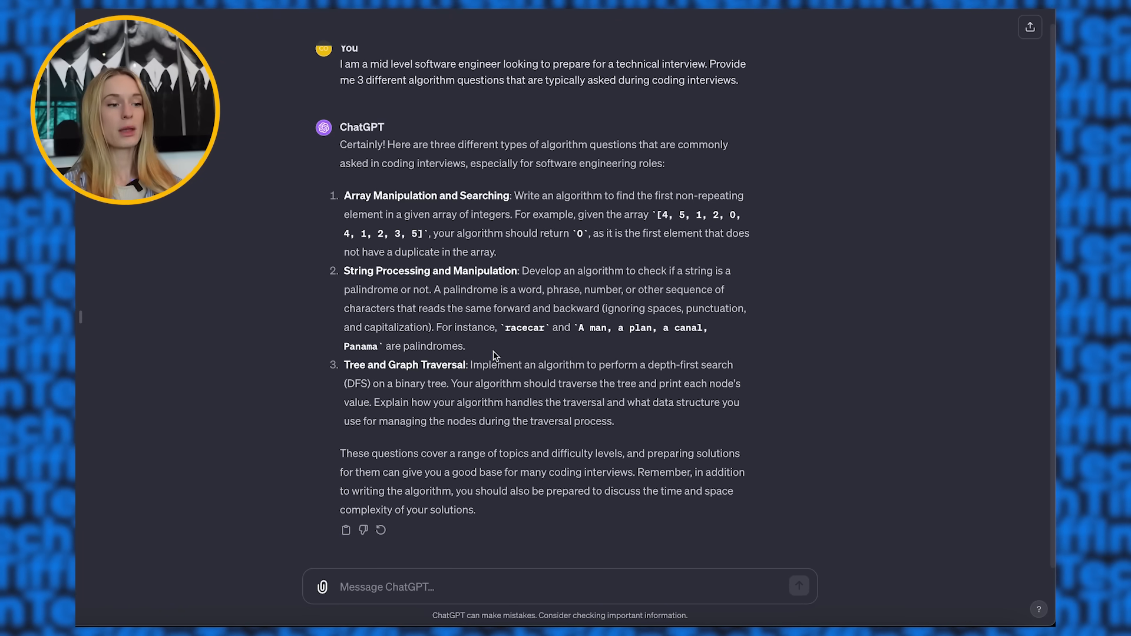
mouse_move(572, 10)
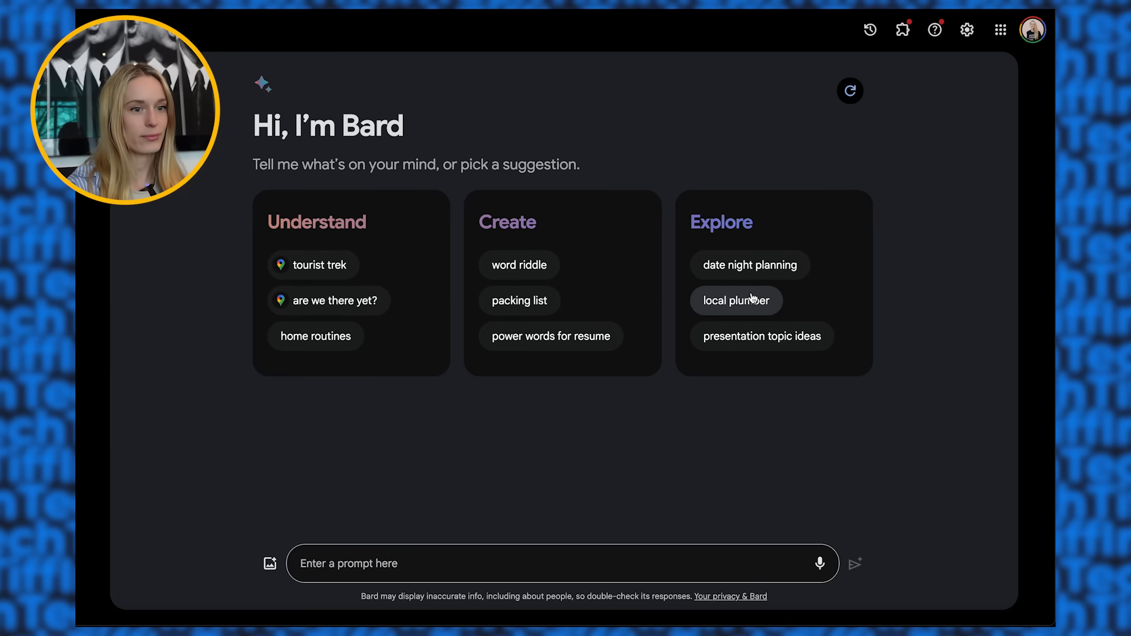
Step: Ask Bard the same interview prompt and get its questions starting with longest common substring
left_click(563, 563)
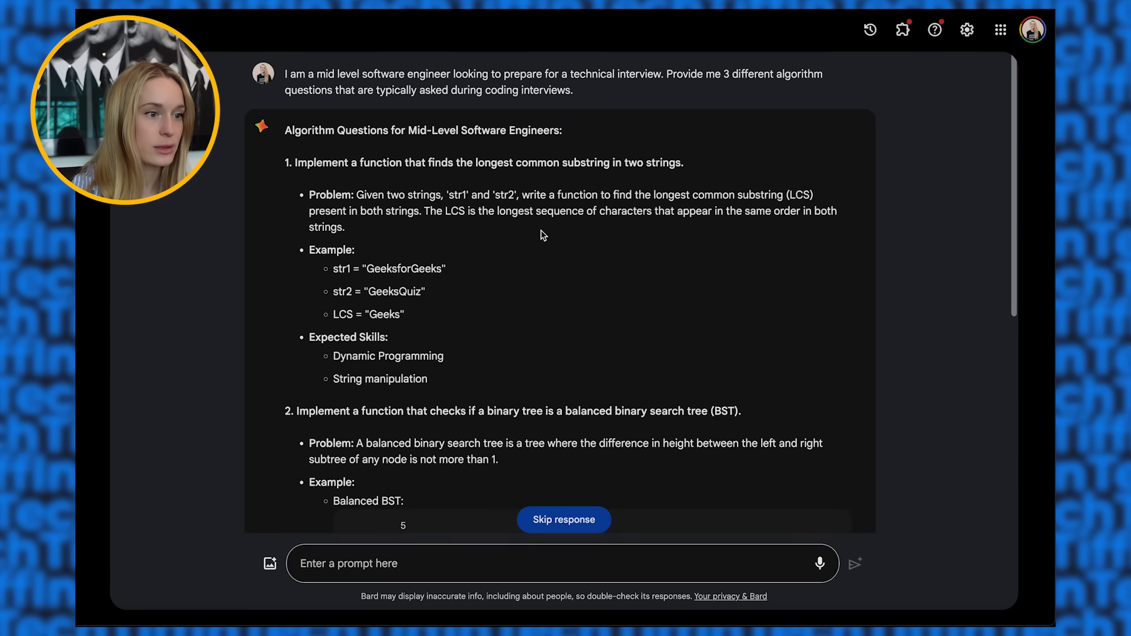
scroll("down", 3)
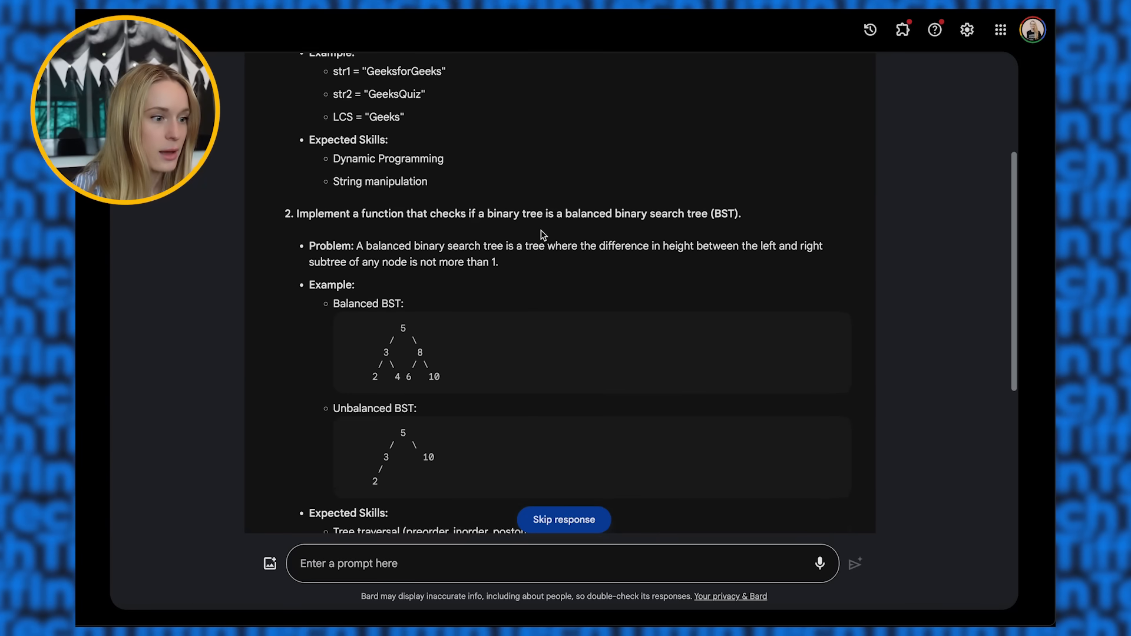
scroll("down", 3)
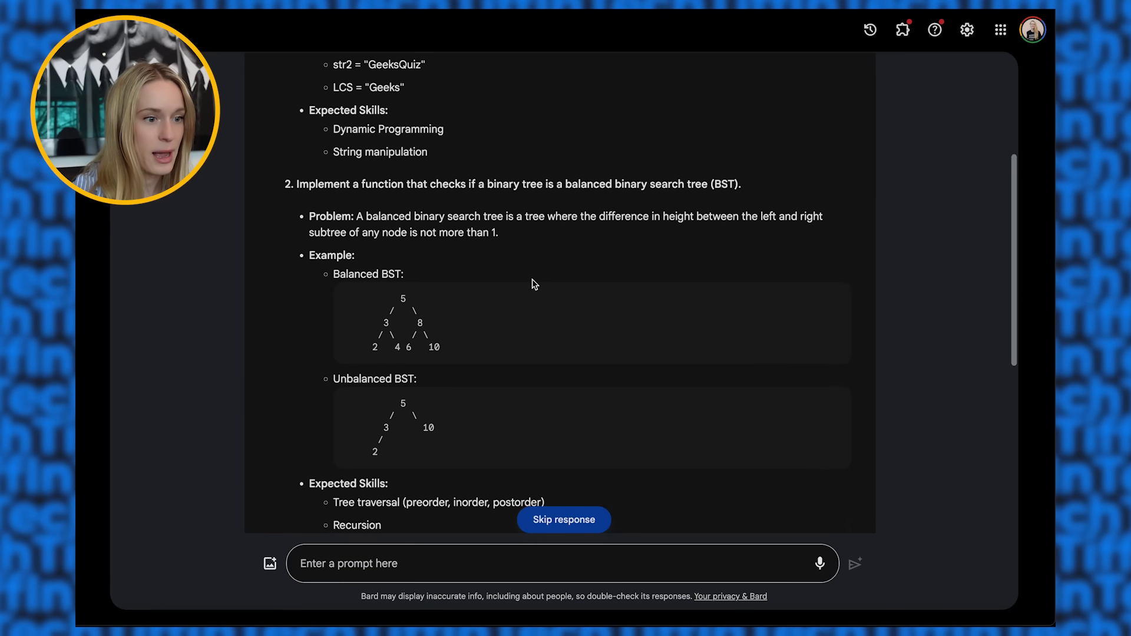
scroll("down", 3)
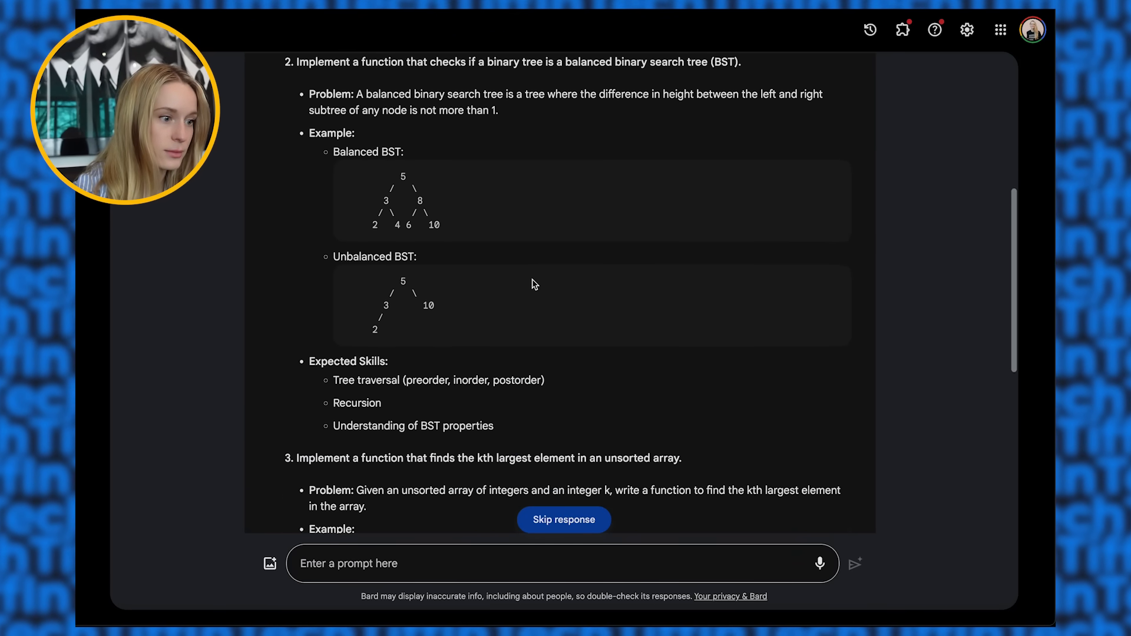
scroll("down", 3)
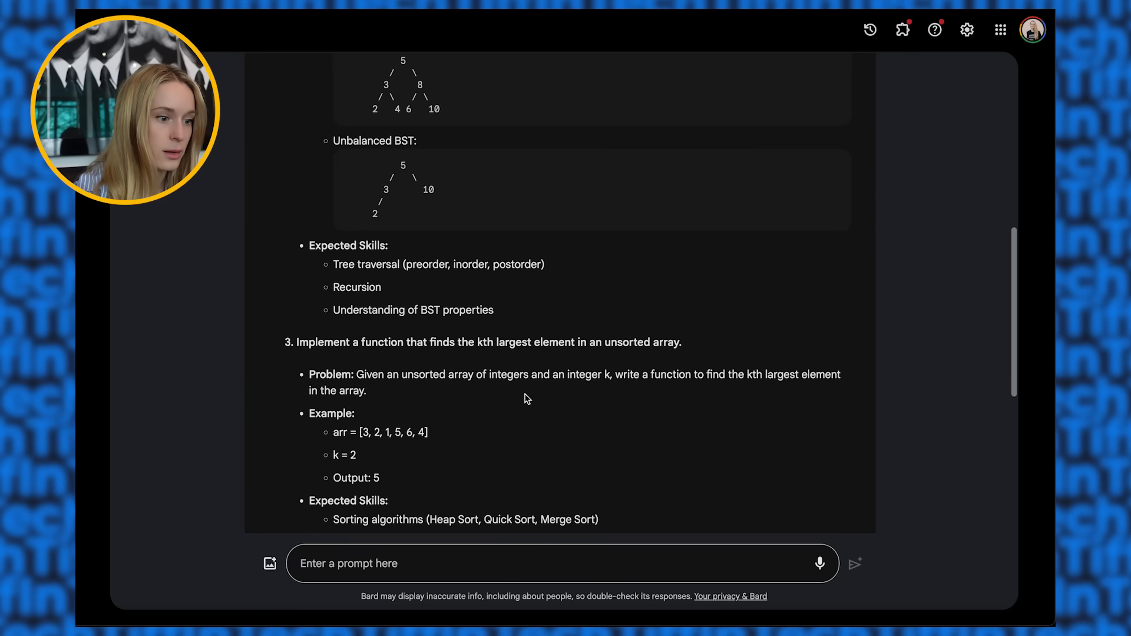
scroll("down", 3)
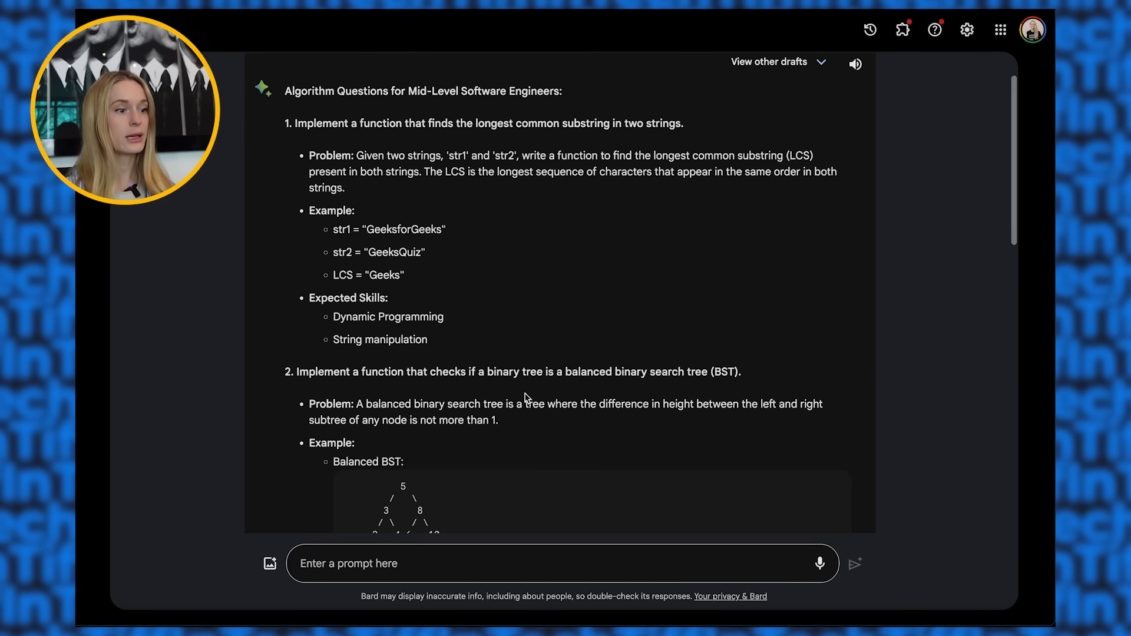
mouse_move(686, 194)
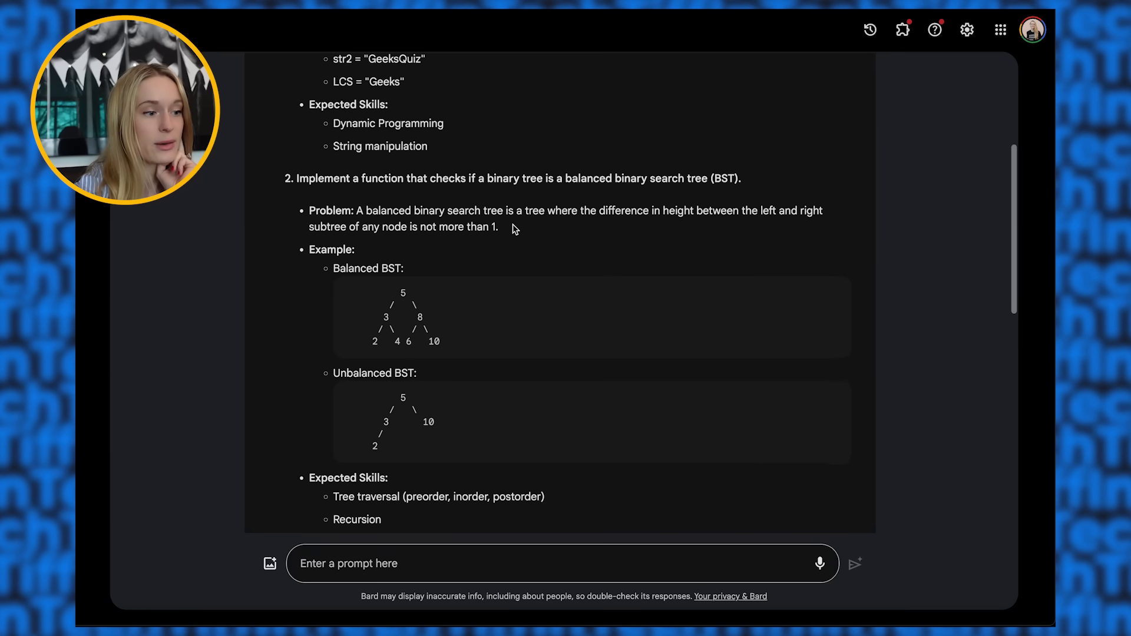
scroll("down", 3)
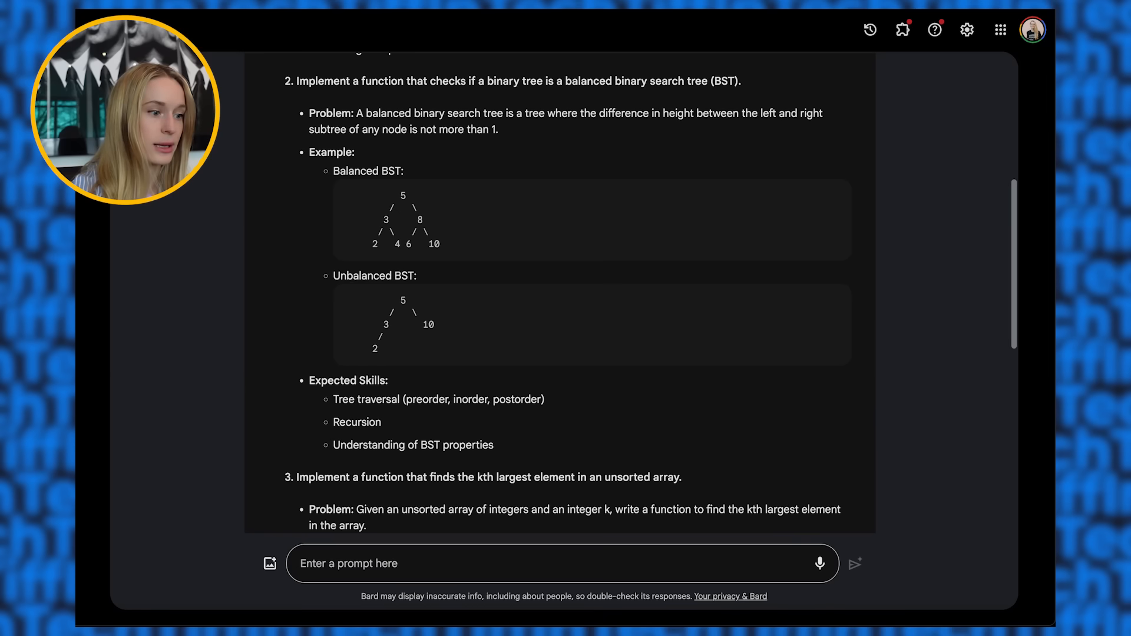
scroll("down", 3)
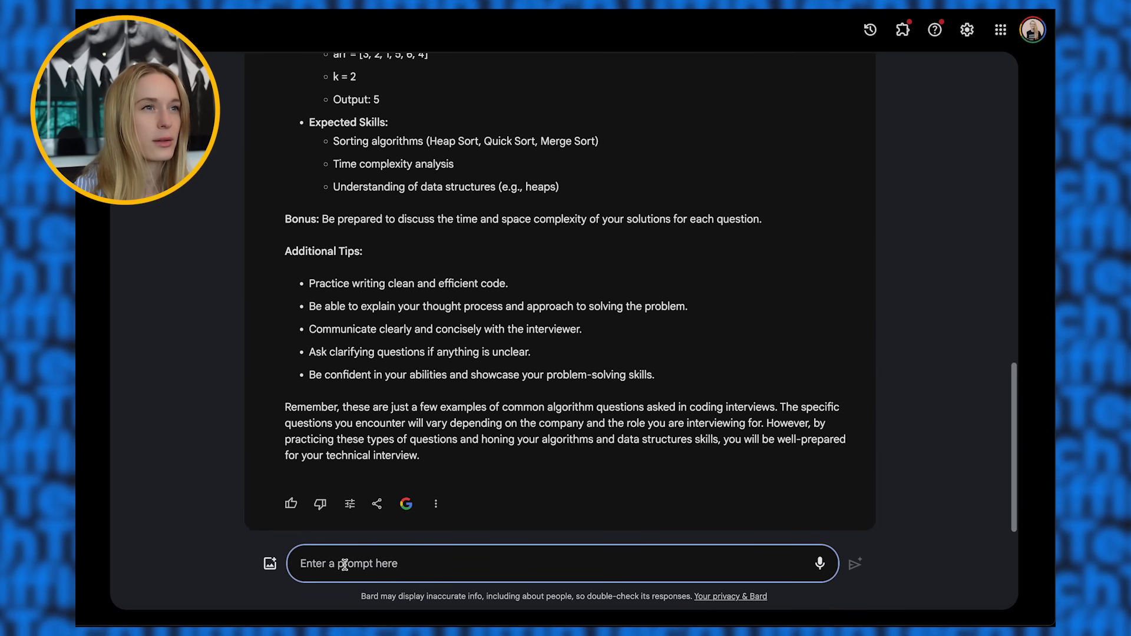
Step: Write 'Create me a form with a name entry, location and password.' in Bard's prompt box
type("w")
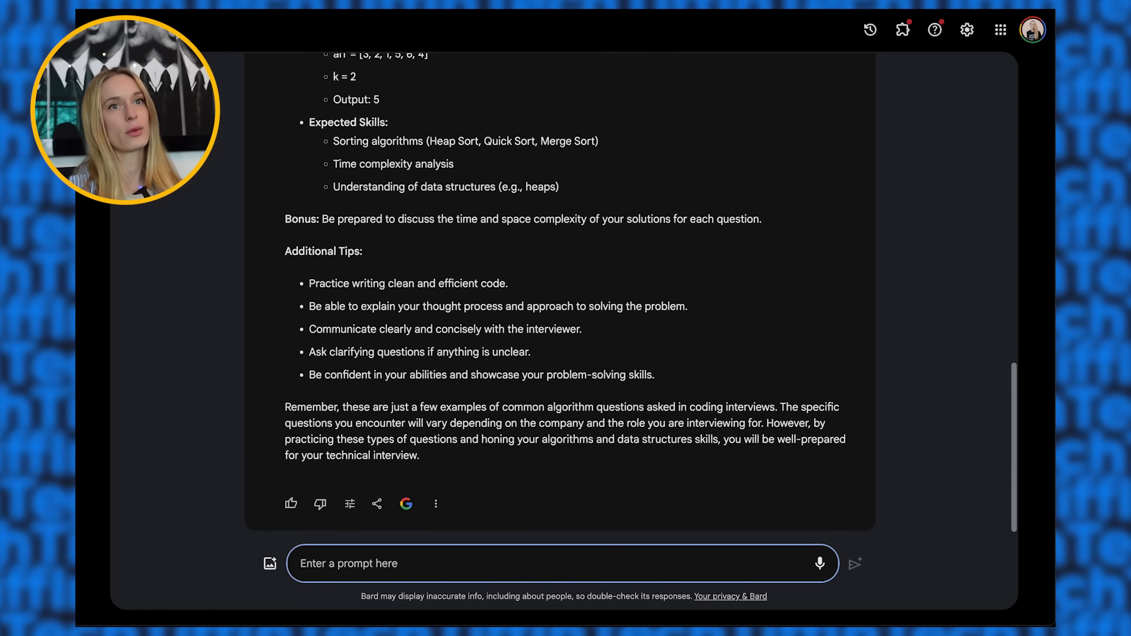
type("create for")
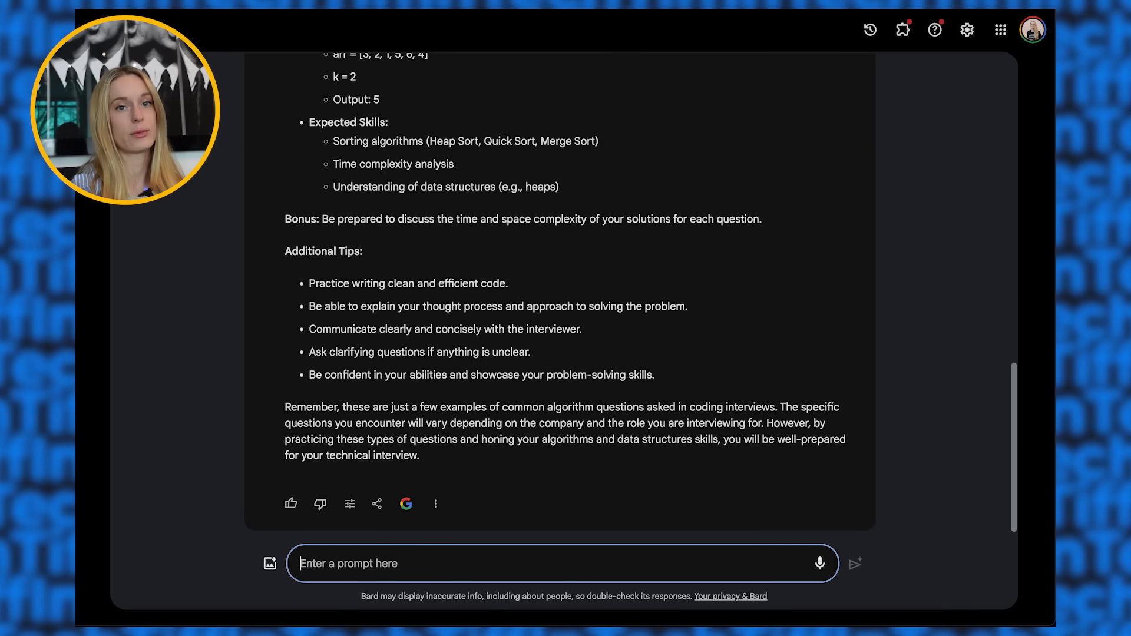
type("Create me a")
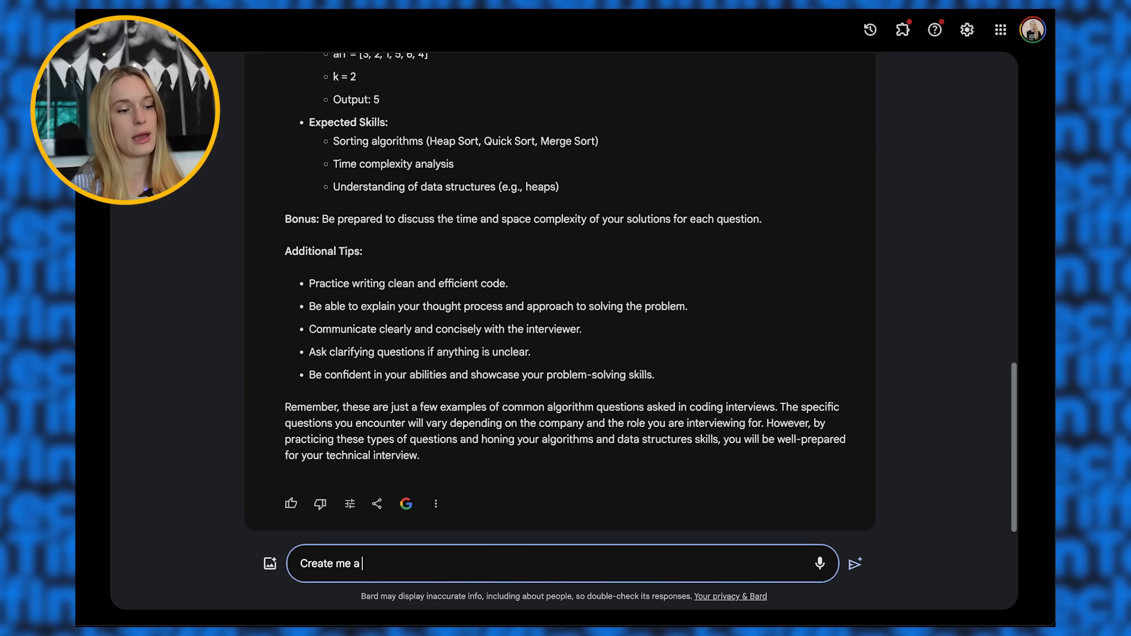
type("form with")
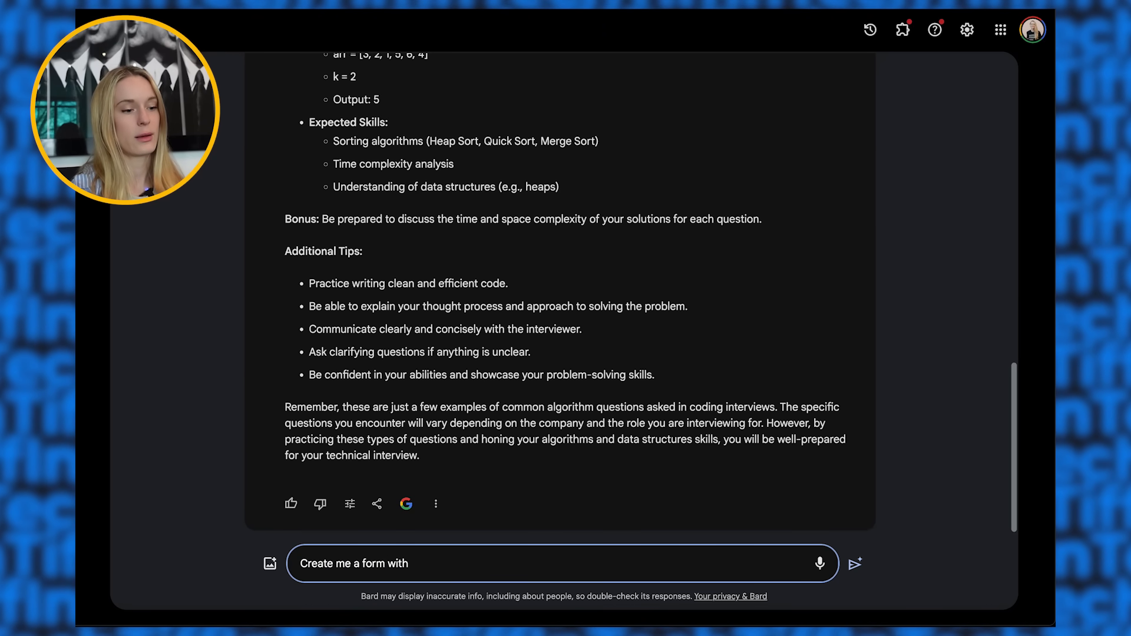
type("a name entry,")
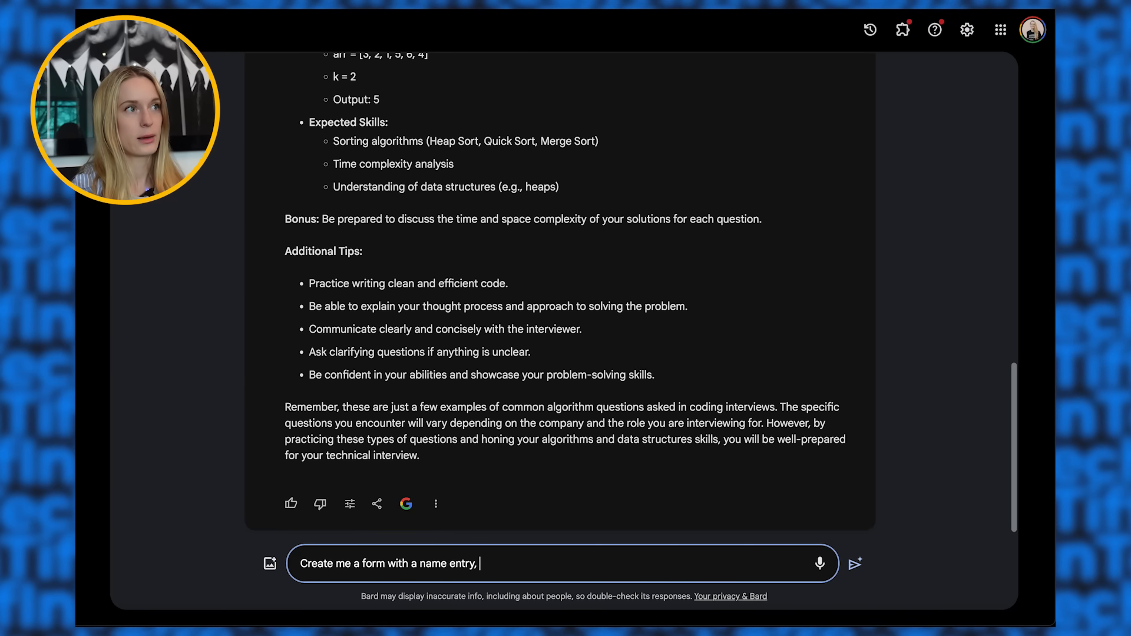
type("load")
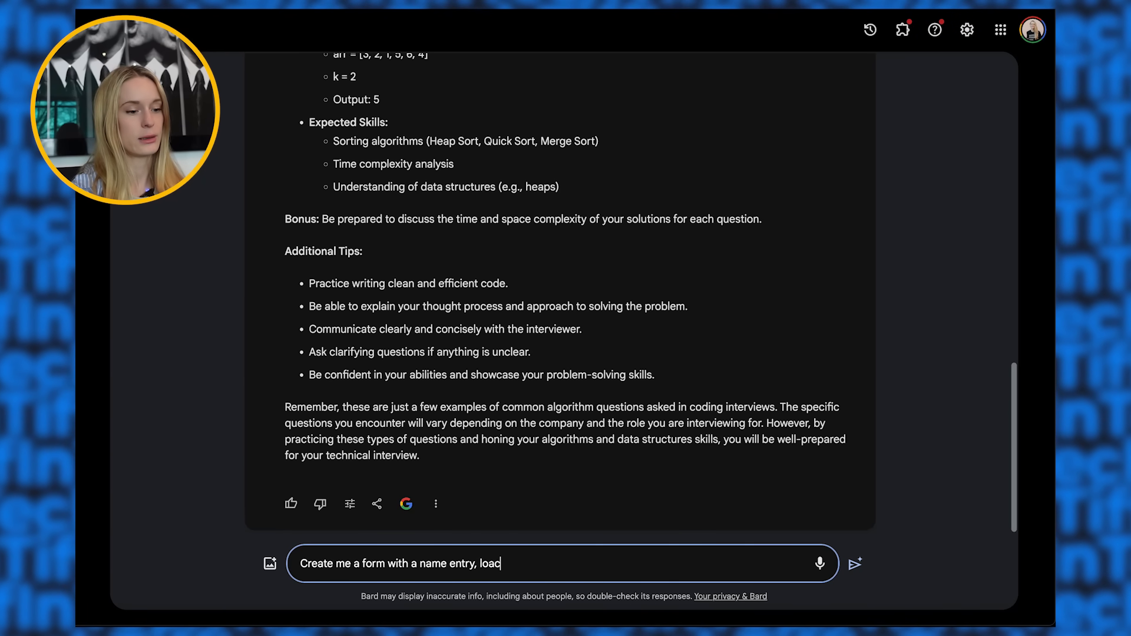
type("location and passwo")
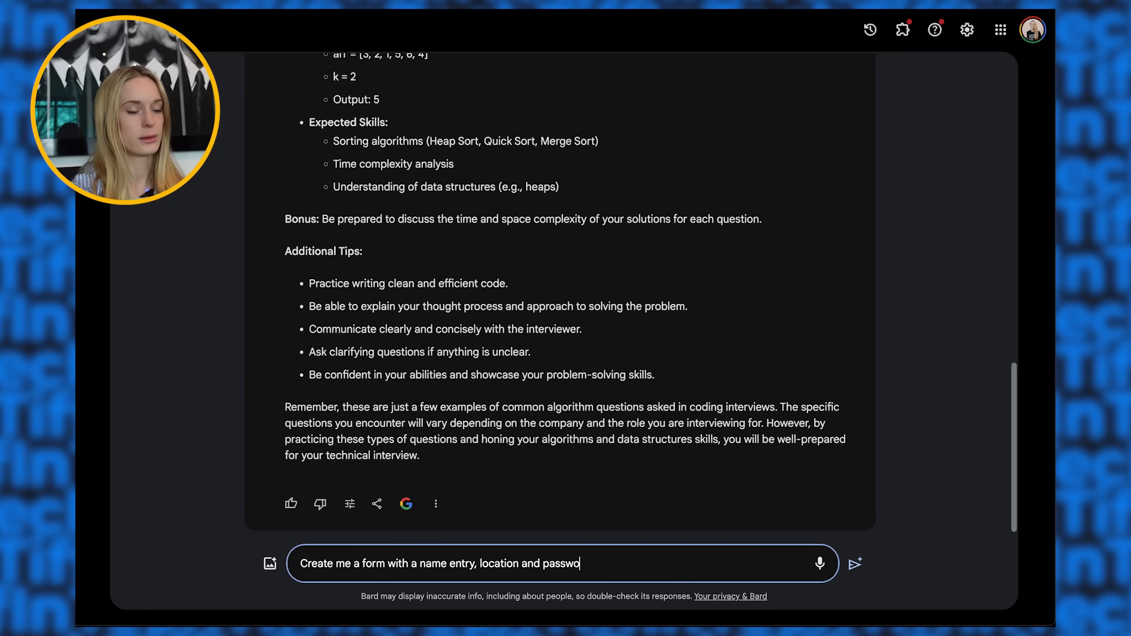
type("rd.")
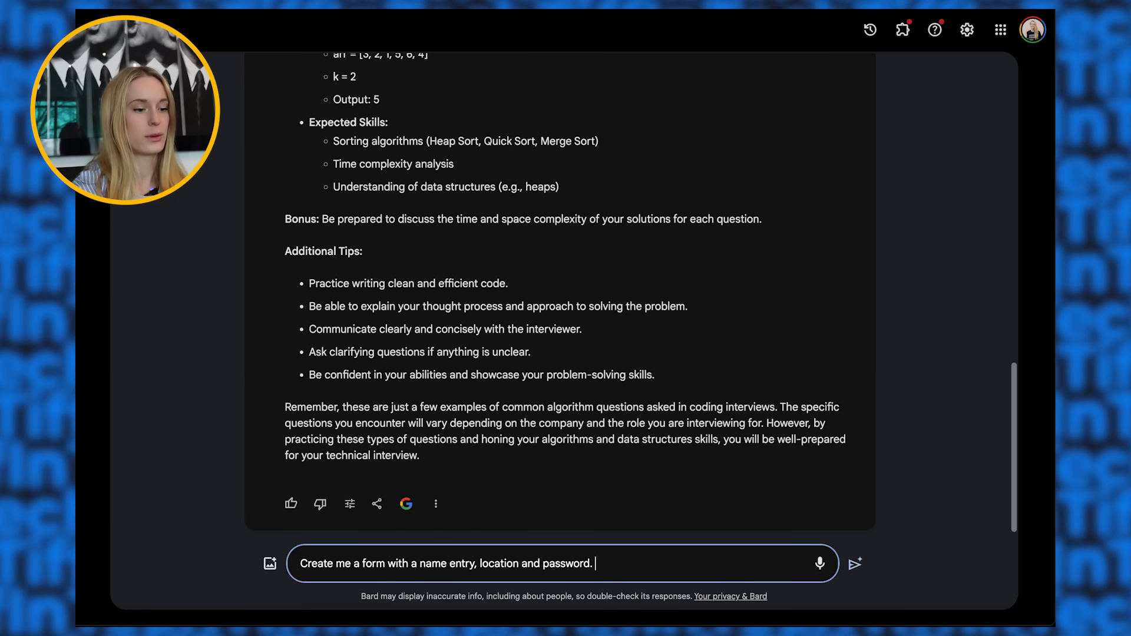
Step: Reword 'name entry' as 'an input for a name' and add 'make this for me in React.'
double_click(443, 563)
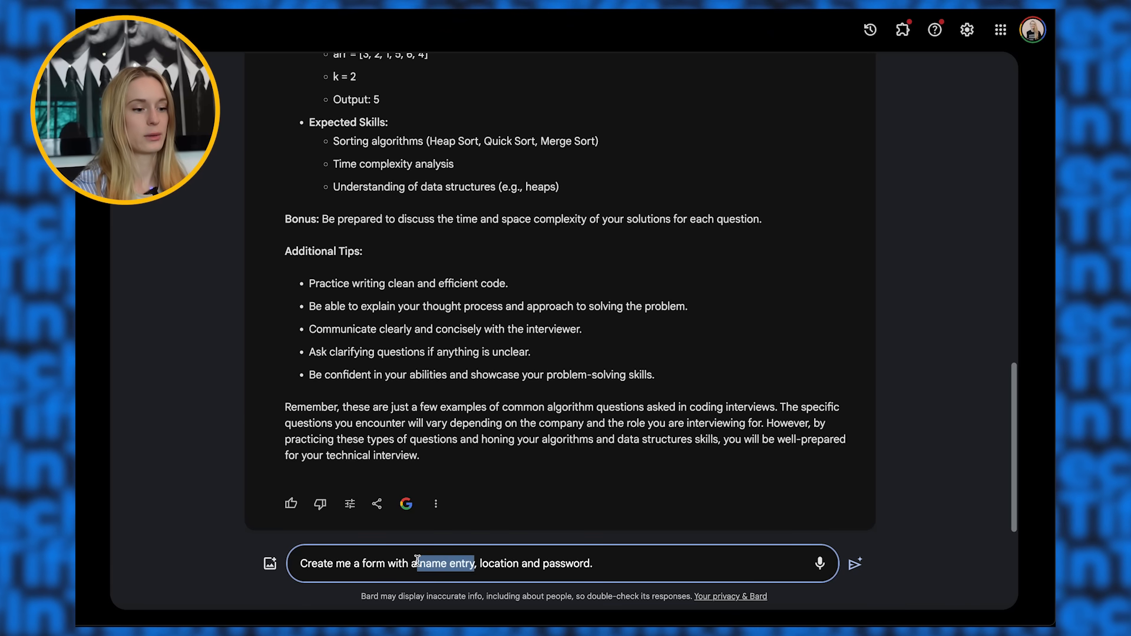
type("place")
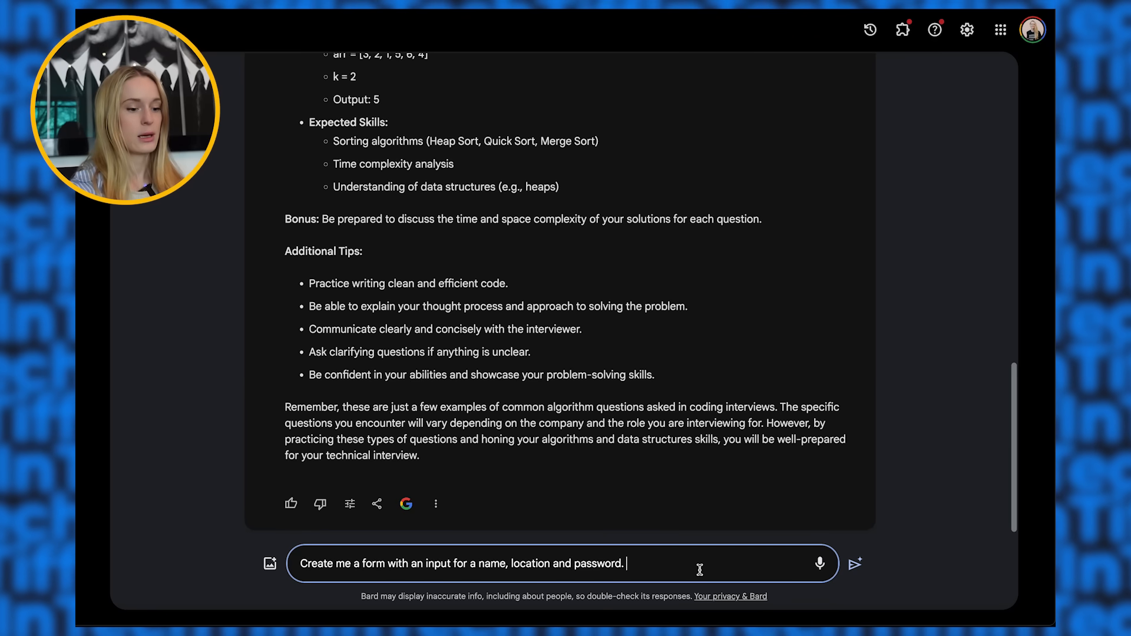
type("make this for me")
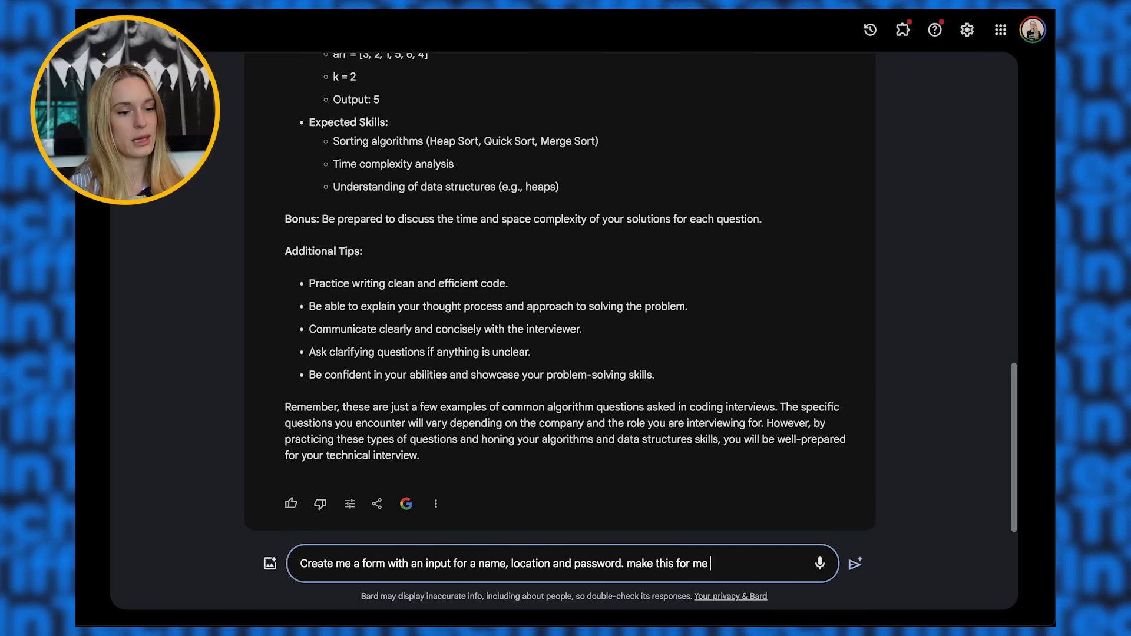
type("in React.")
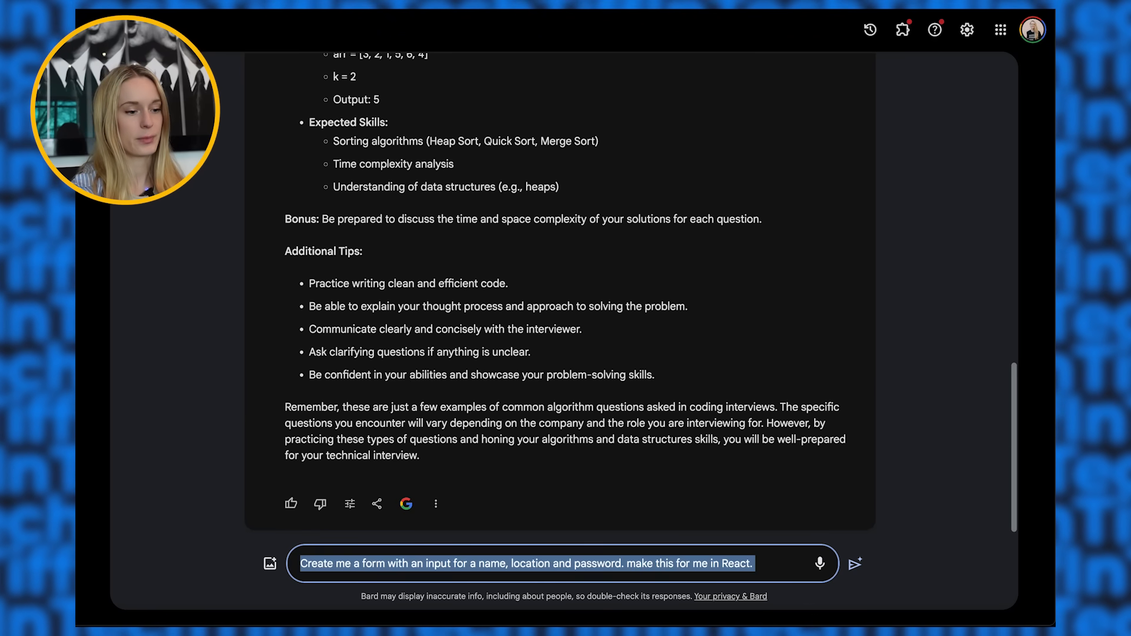
left_click(855, 563)
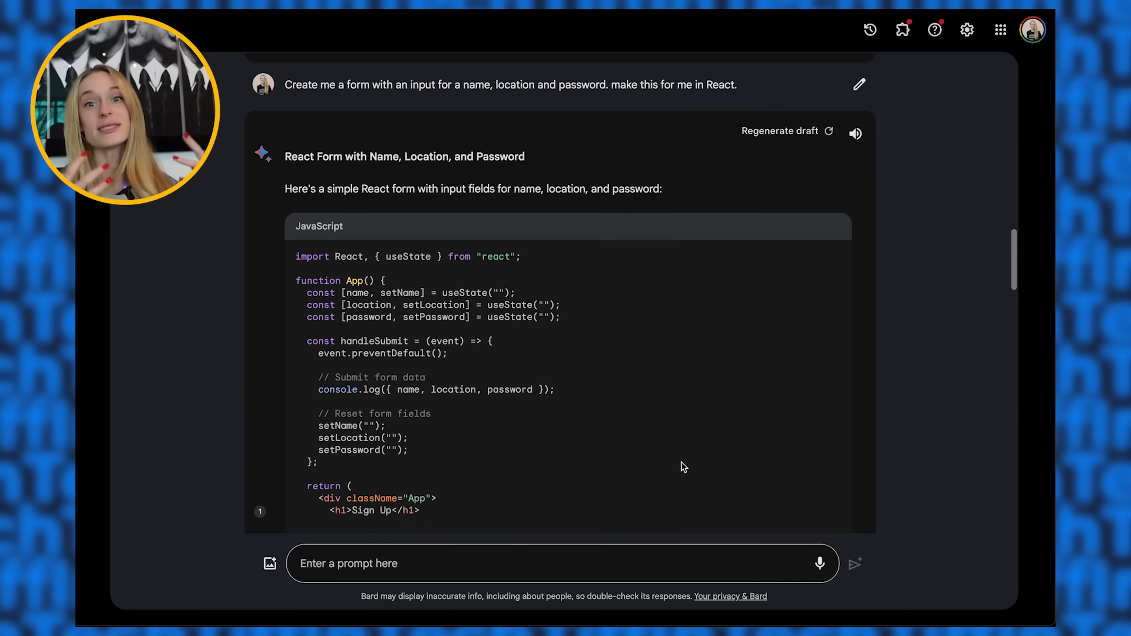
scroll("down", 3)
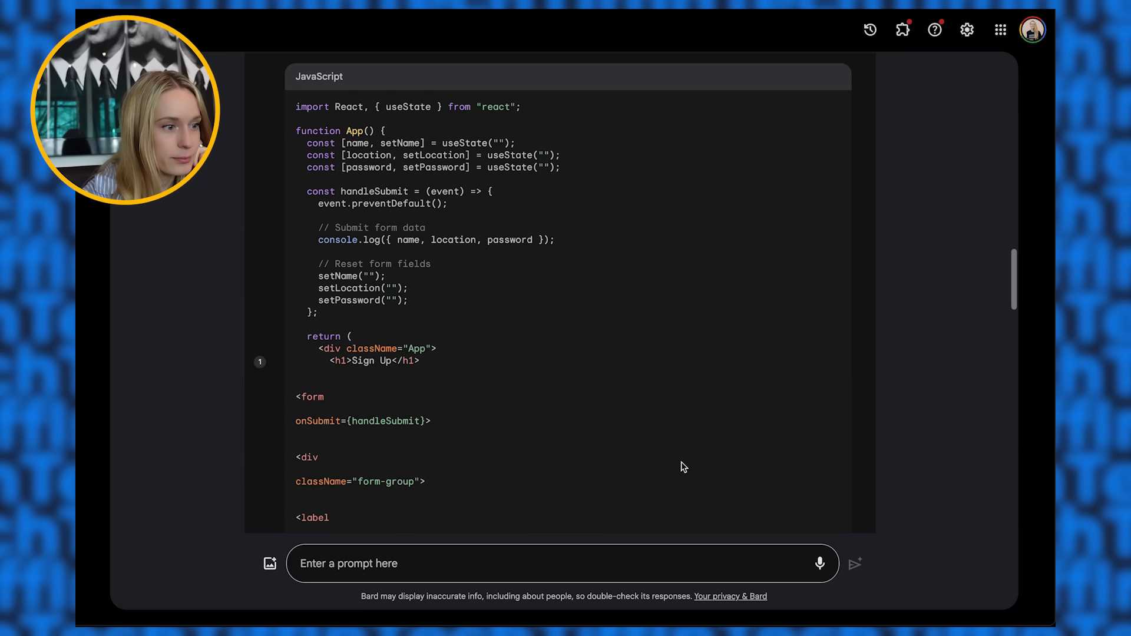
scroll("down", 3)
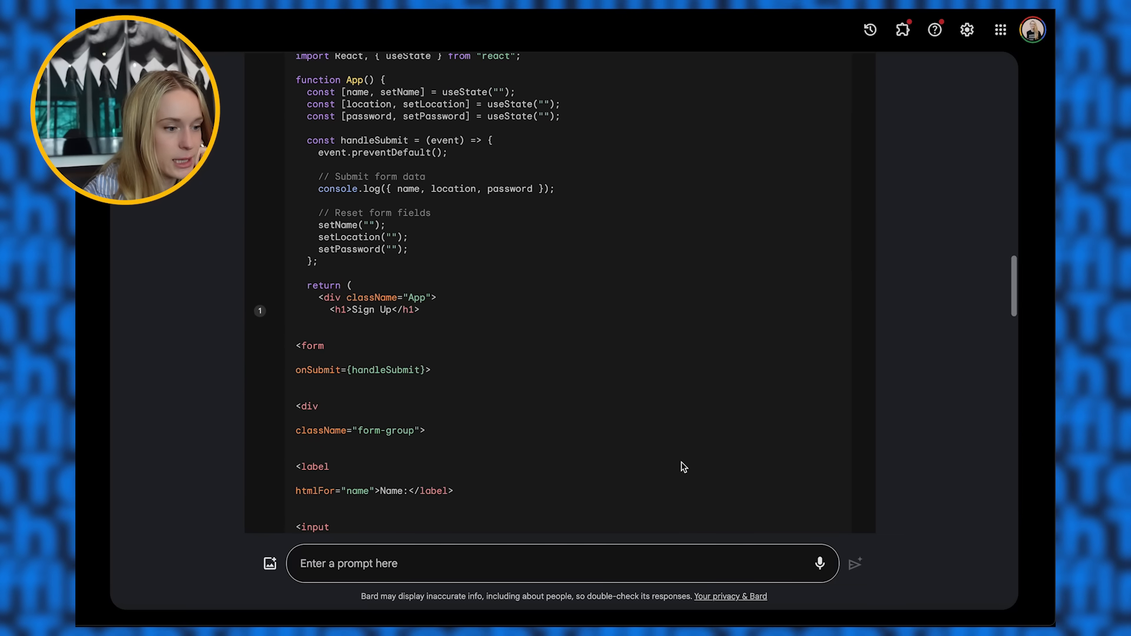
scroll("down", 3)
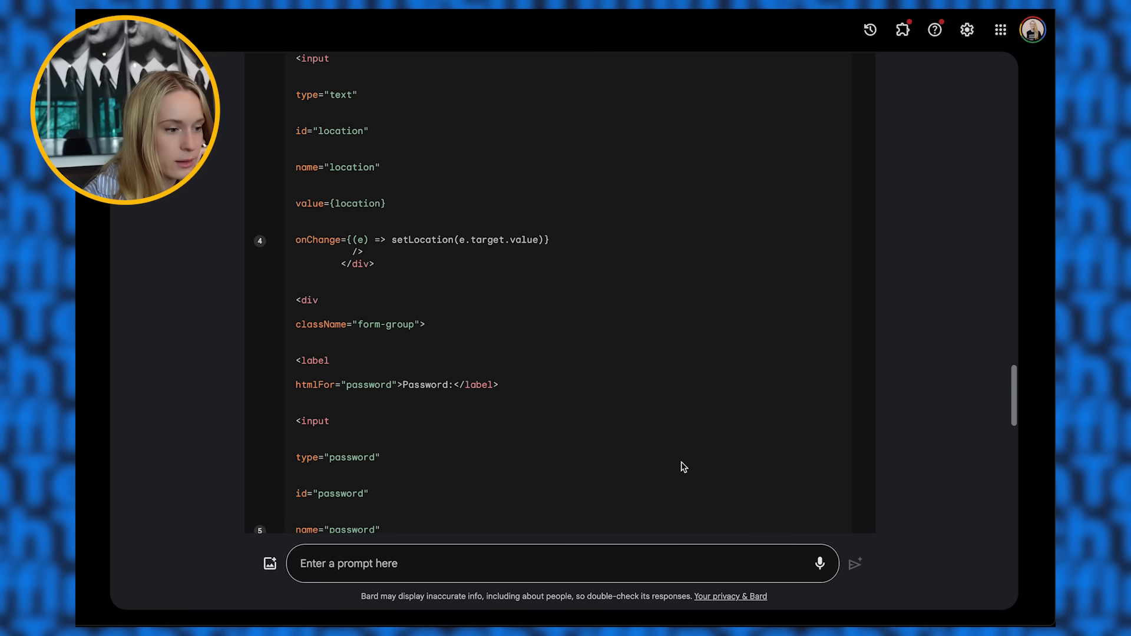
scroll("down", 3)
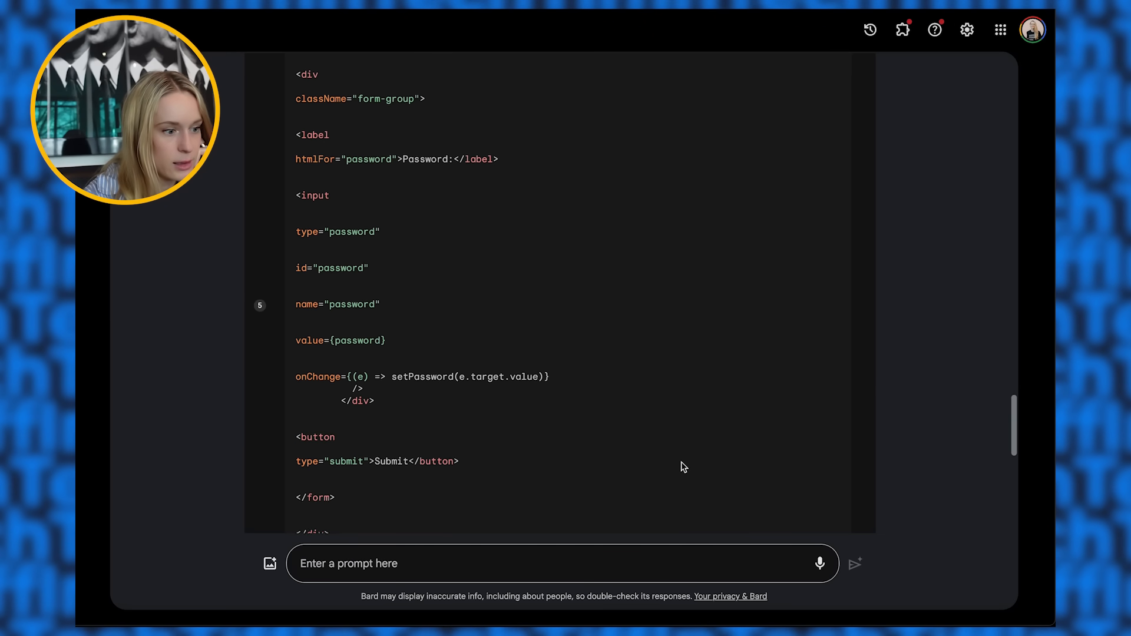
scroll("down", 3)
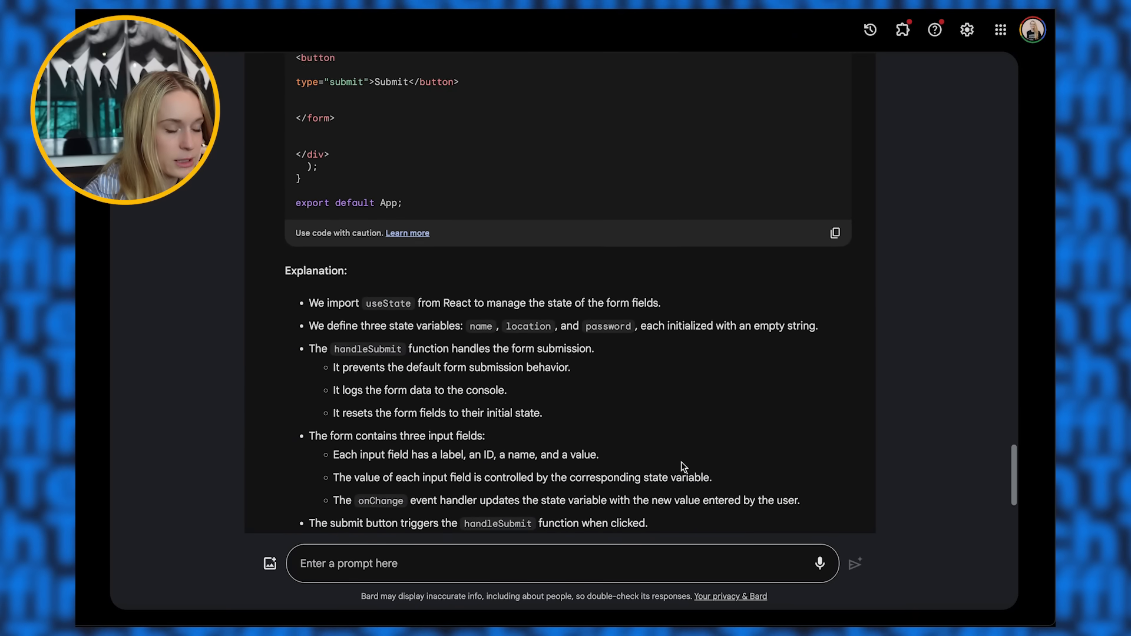
scroll("down", 3)
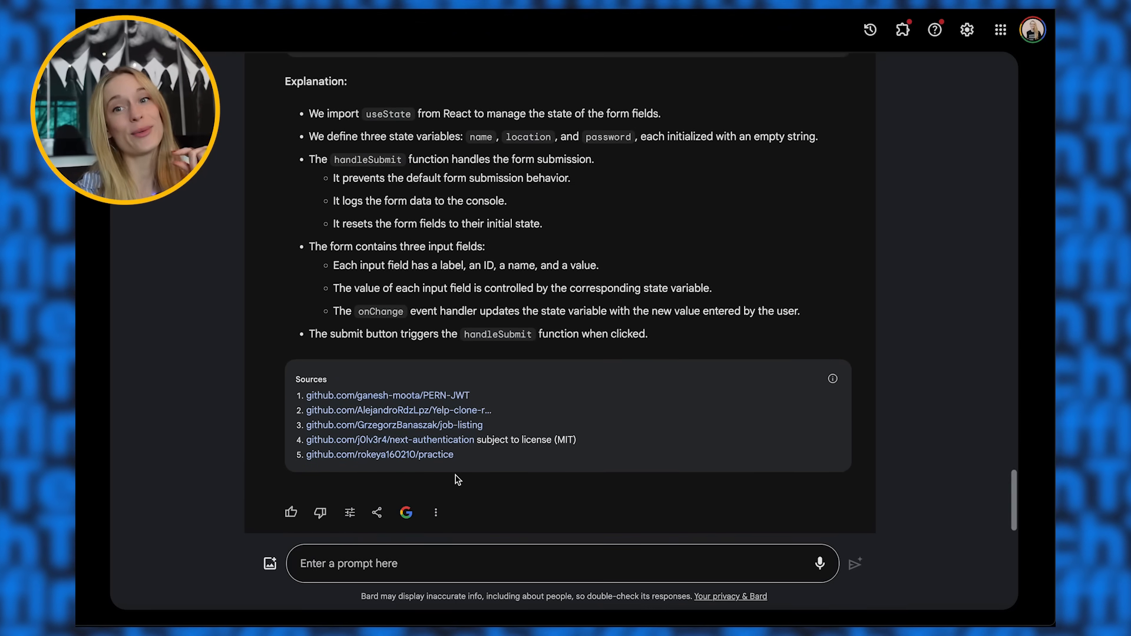
mouse_move(439, 473)
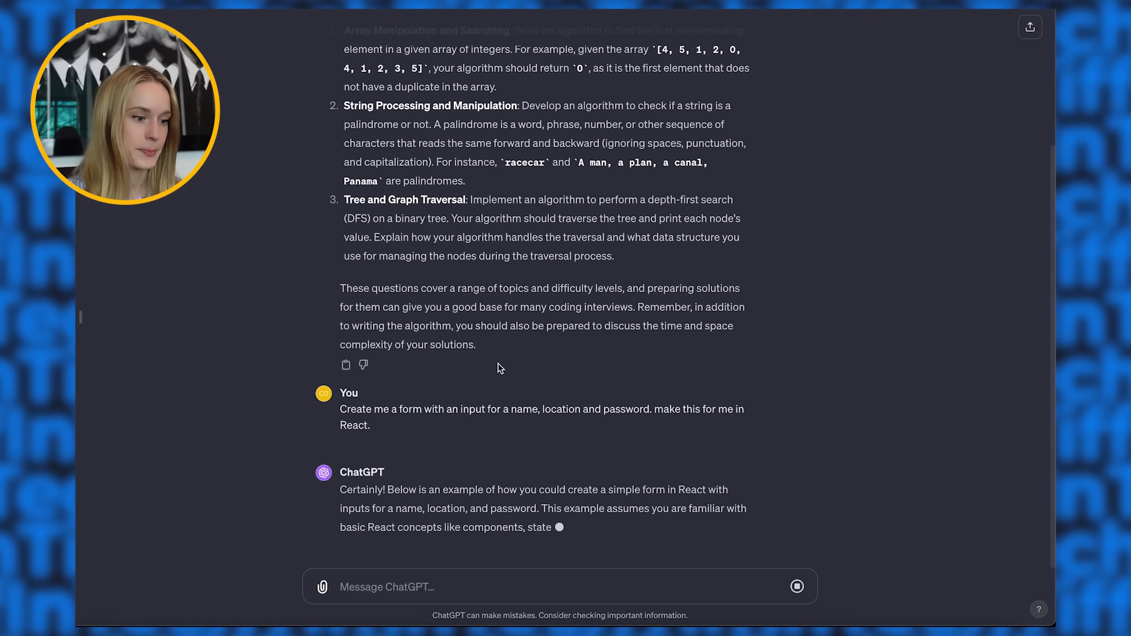
Step: Scroll through ChatGPT's MyForm jsx code using useState and its explanation as it generates
scroll("down", 3)
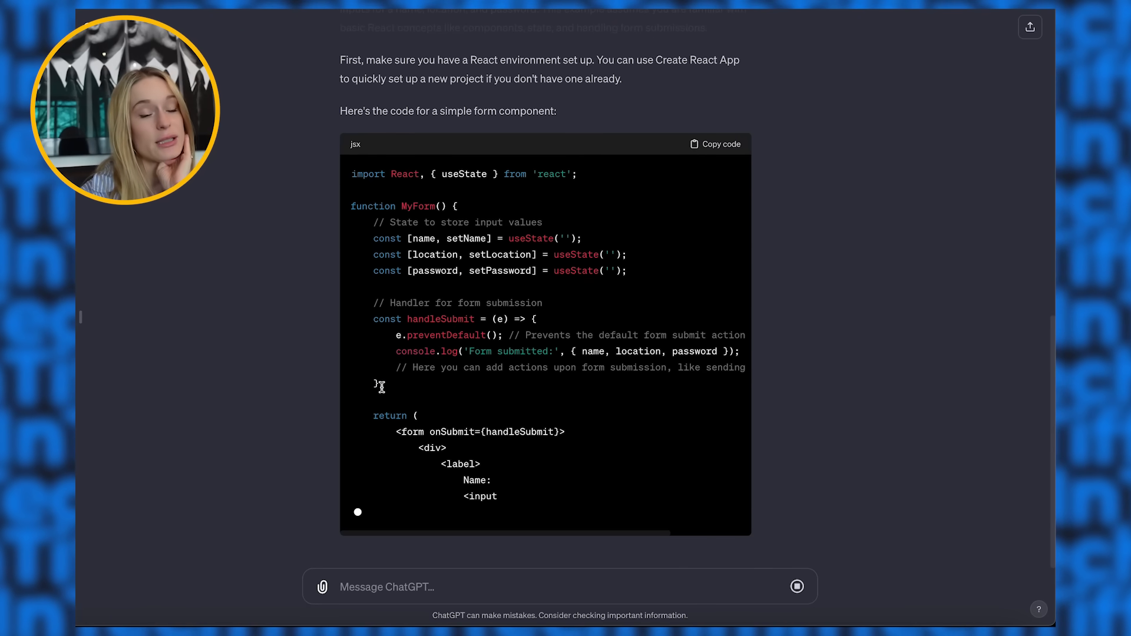
scroll("down", 3)
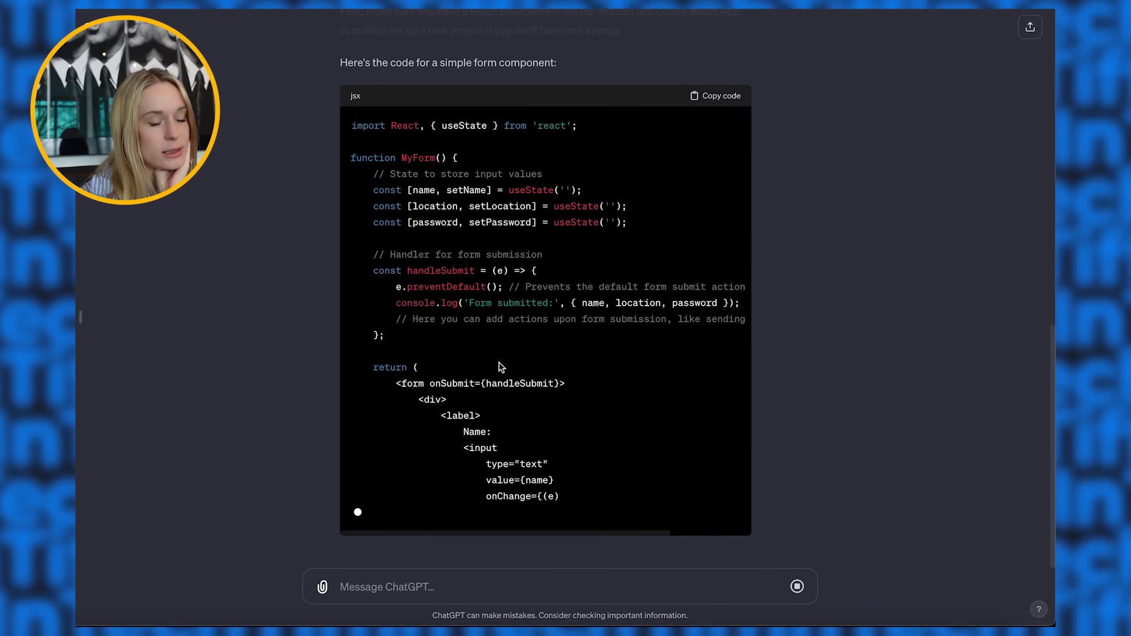
scroll("up", 3)
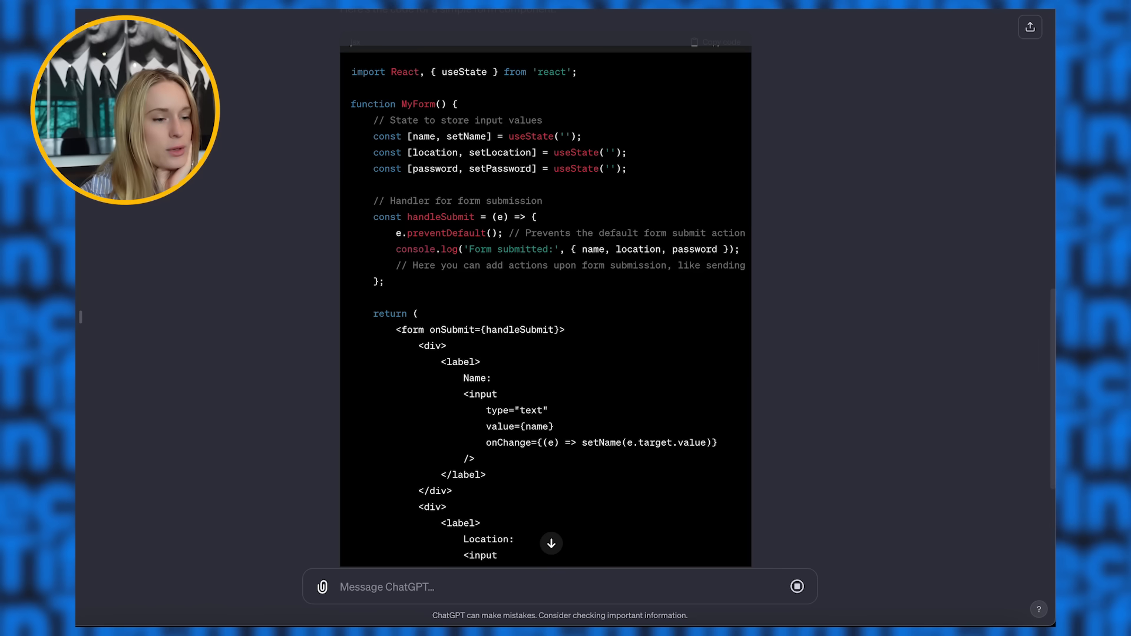
scroll("down", 3)
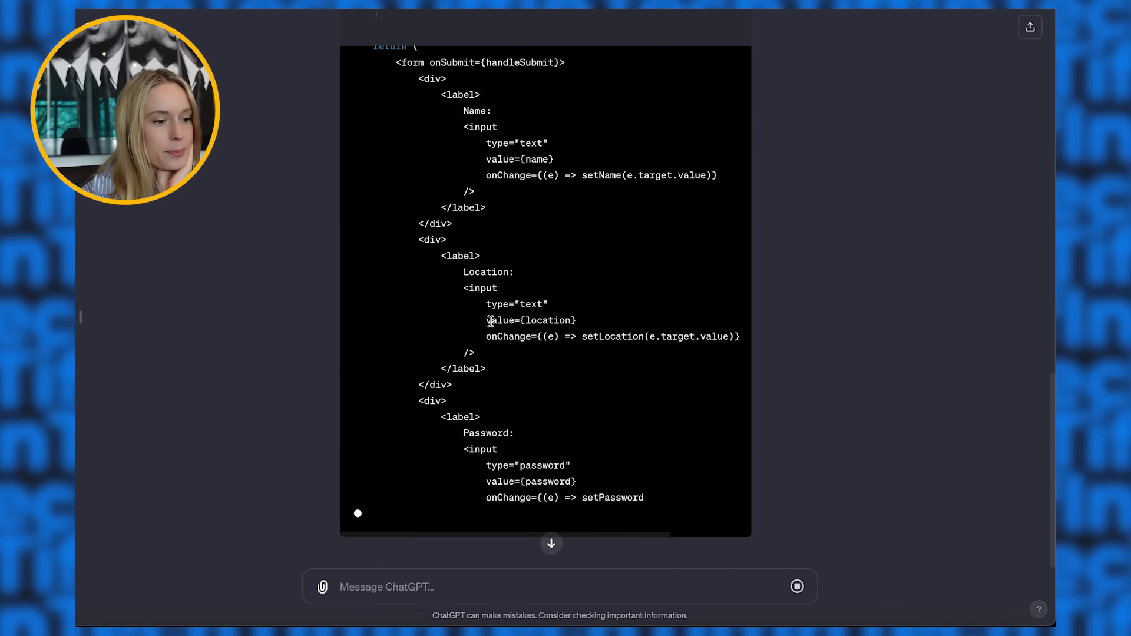
scroll("down", 3)
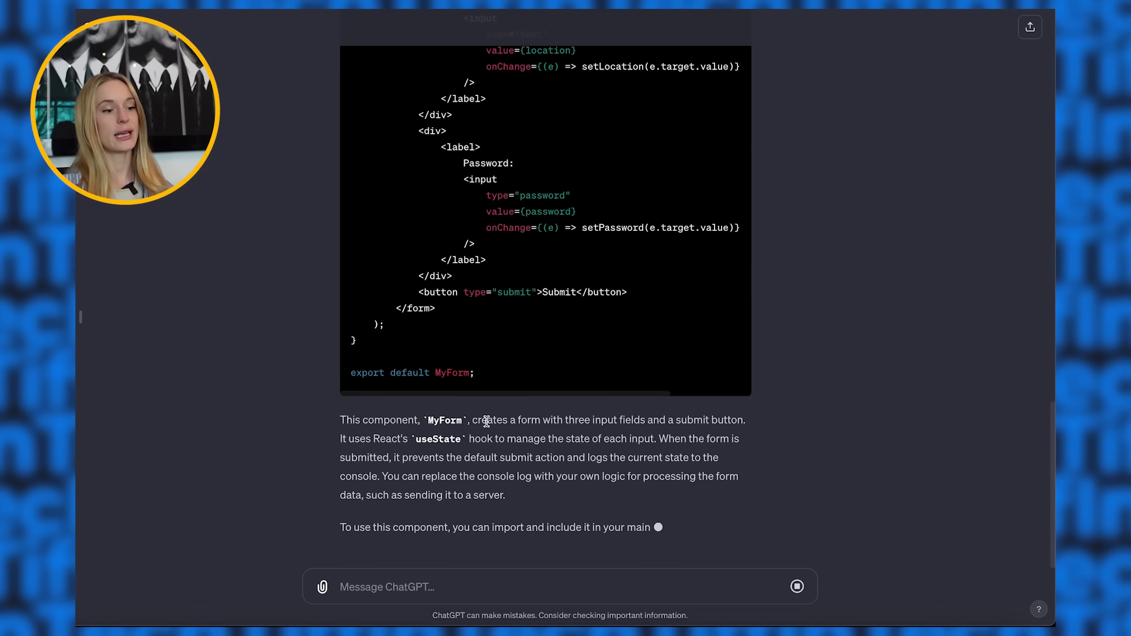
scroll("down", 3)
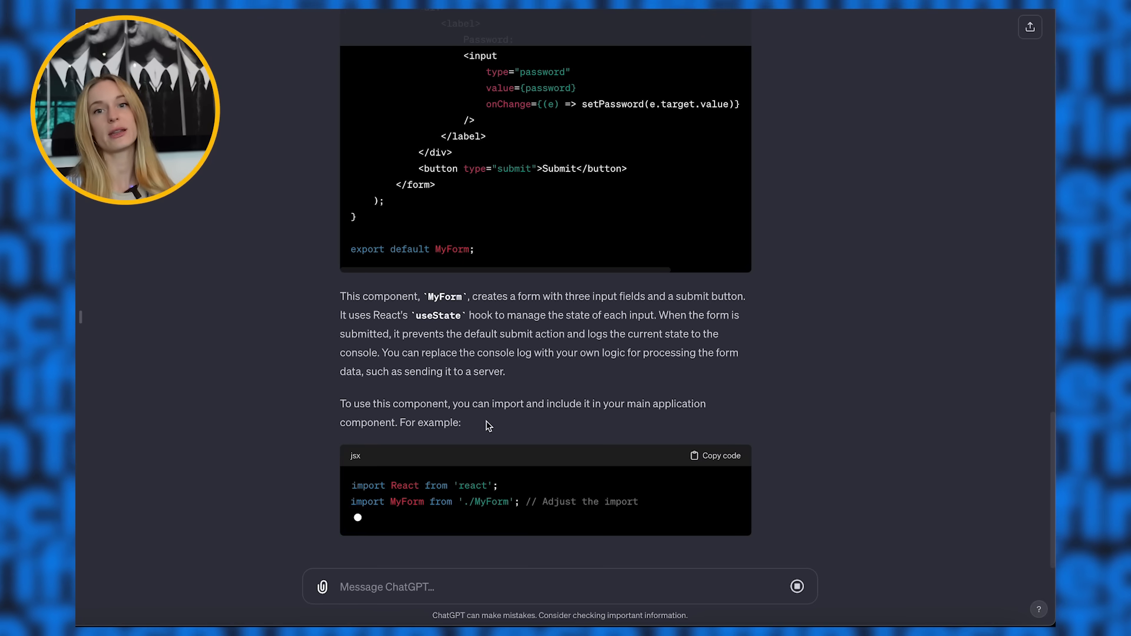
scroll("down", 3)
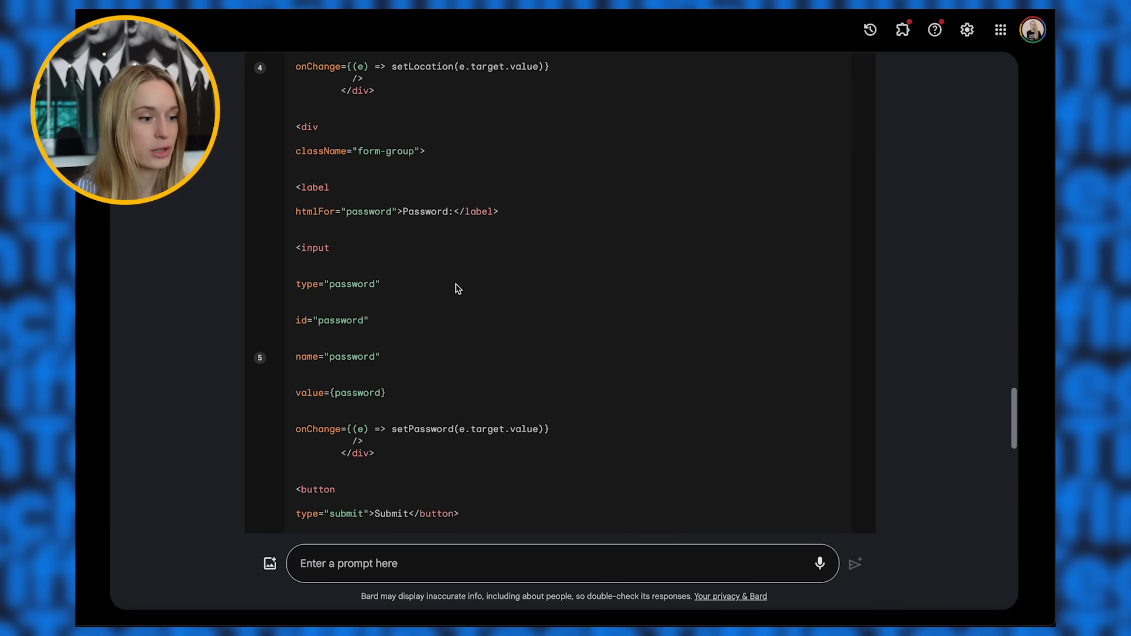
Step: Scroll Bard's form code to the password input and submit button section for comparison
scroll("down", 3)
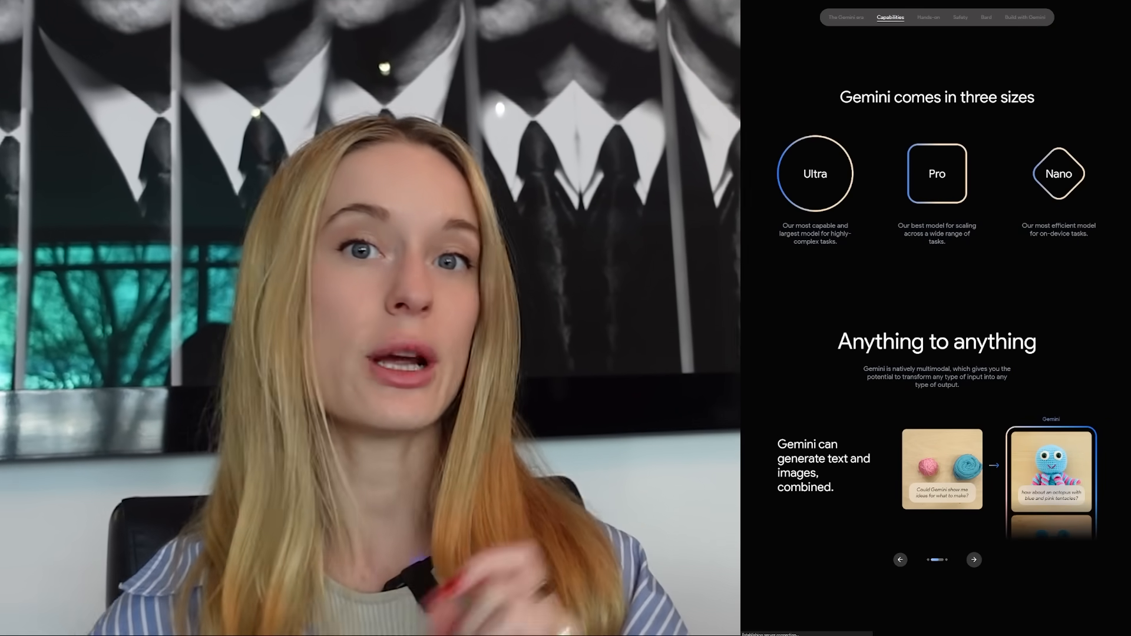
Step: Advance the 'Anything to anything' carousel to the slide on reasoning visually across languages
left_click(974, 560)
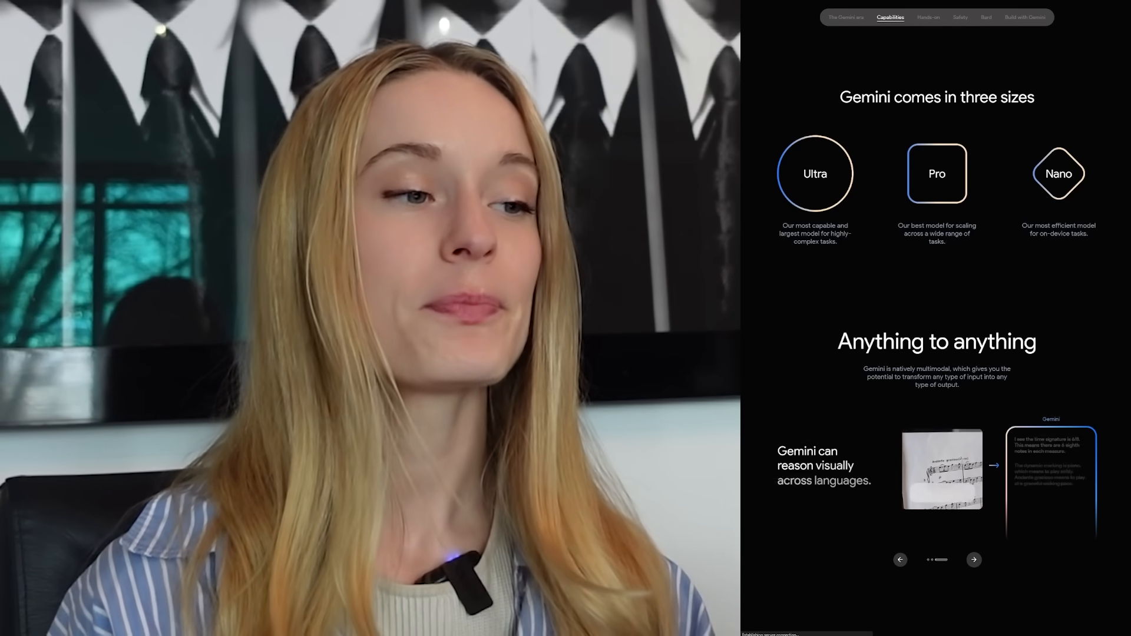